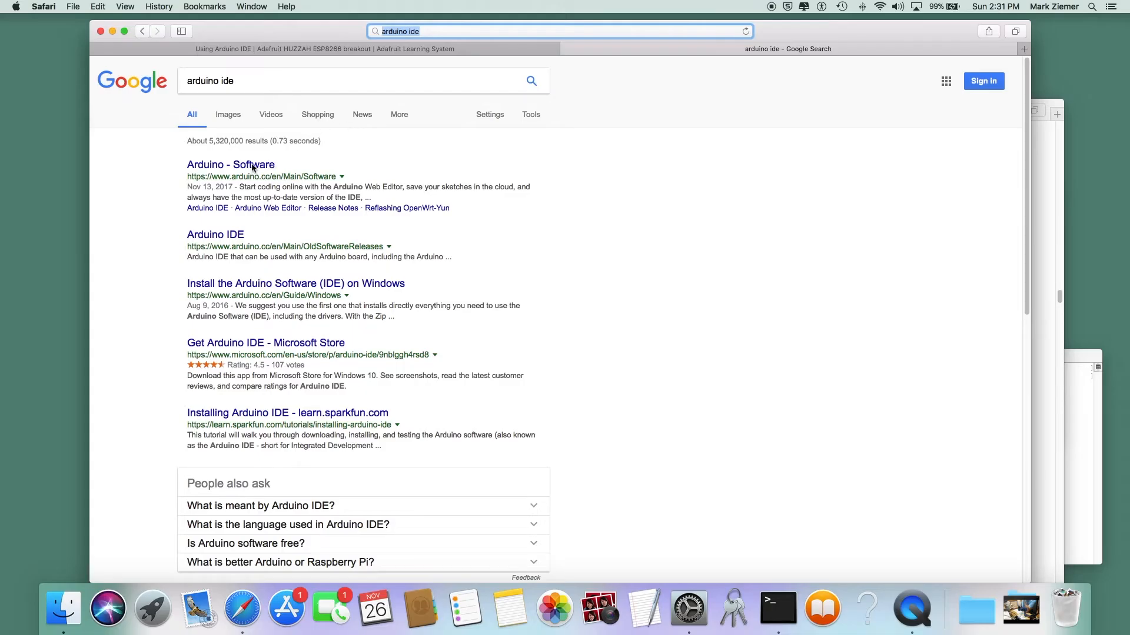
mouse_move(227, 230)
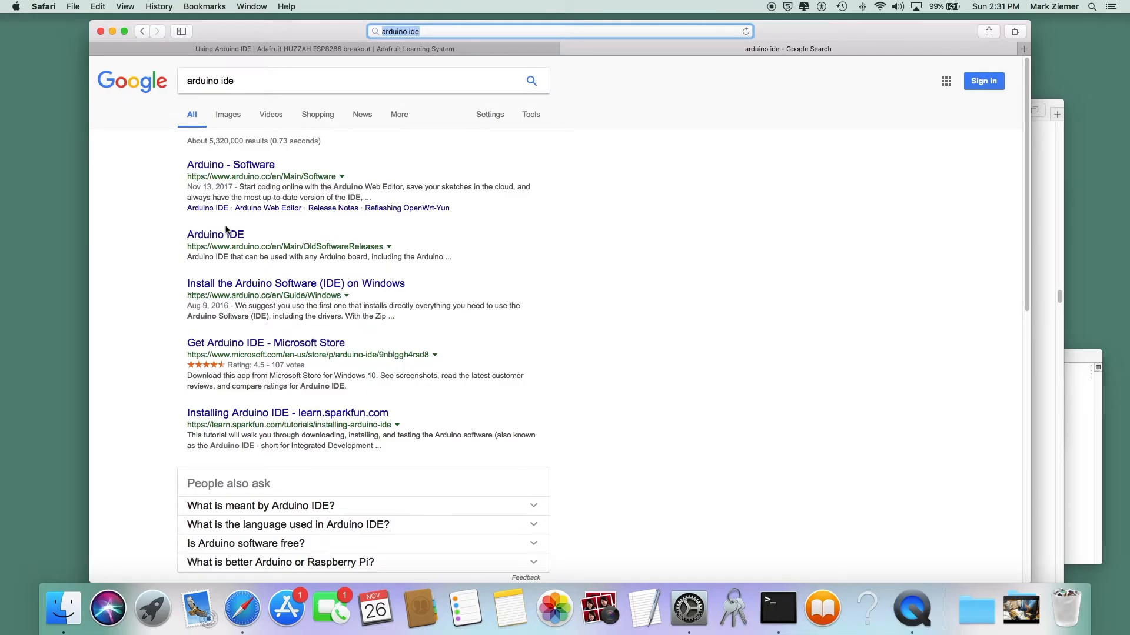
Open the Arduino OldSoftwareReleases result and browse the Previous IDE Releases page
click(215, 234)
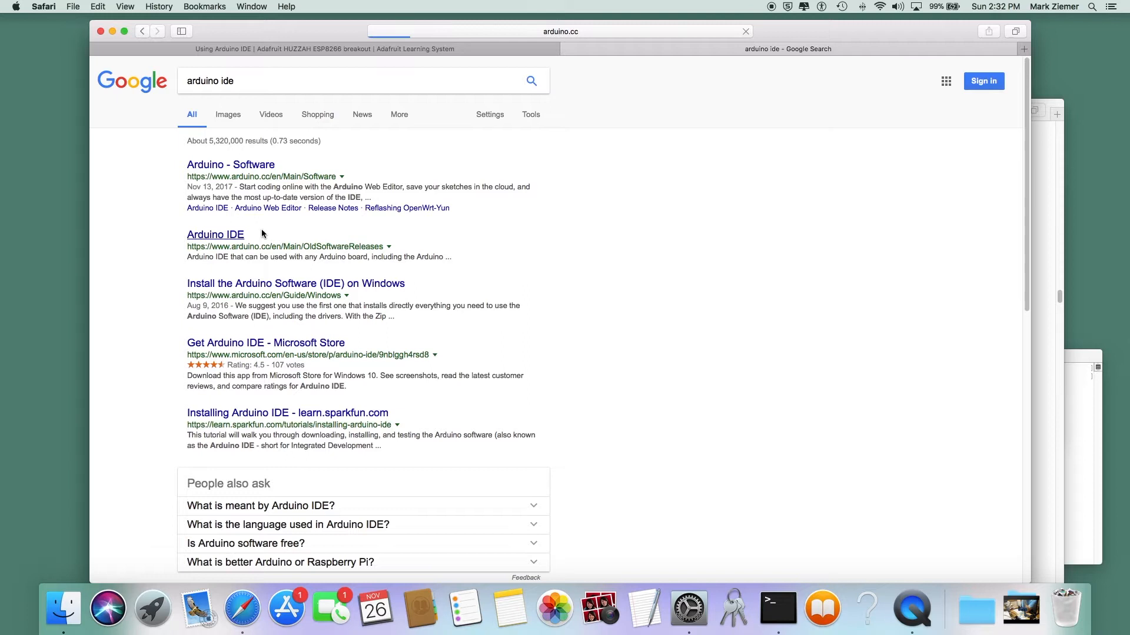
click(215, 234)
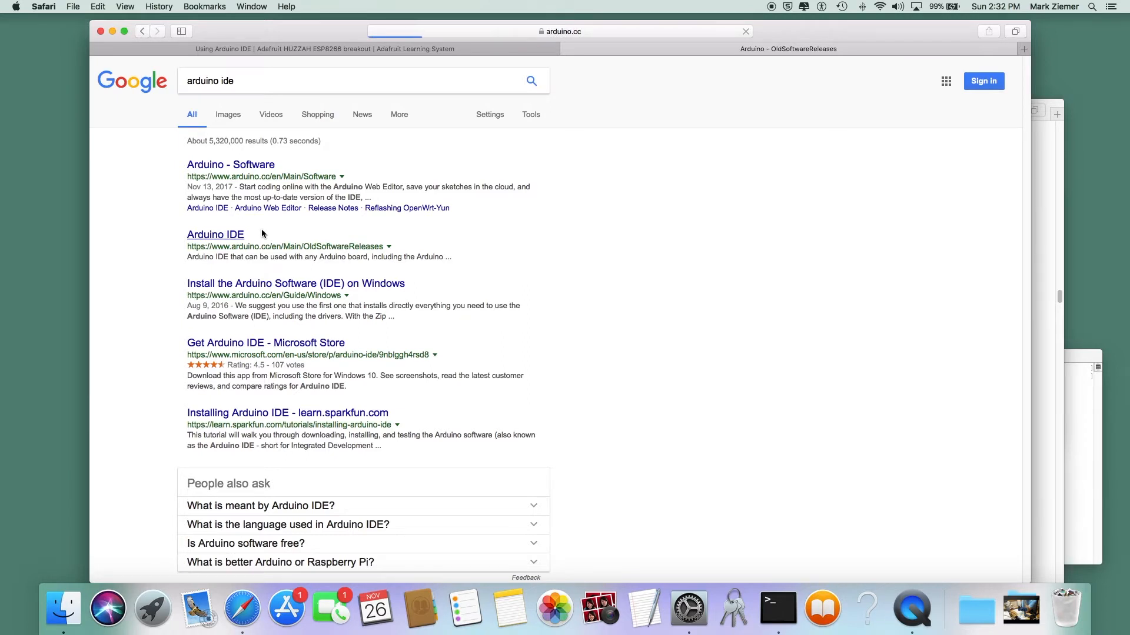
click(215, 234)
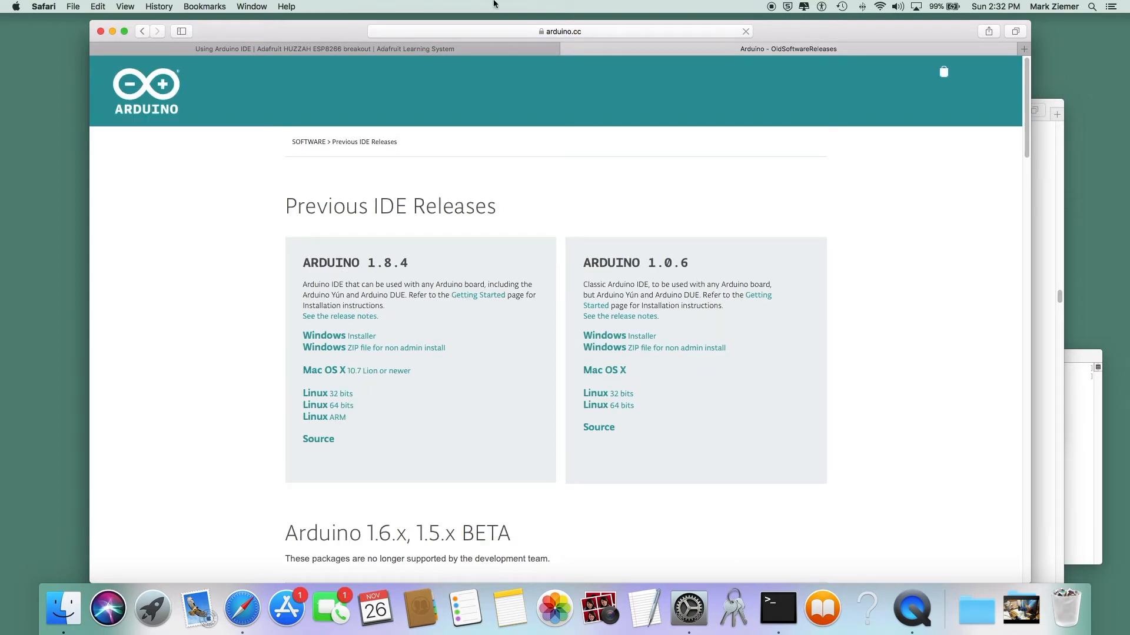
scroll(down, 3)
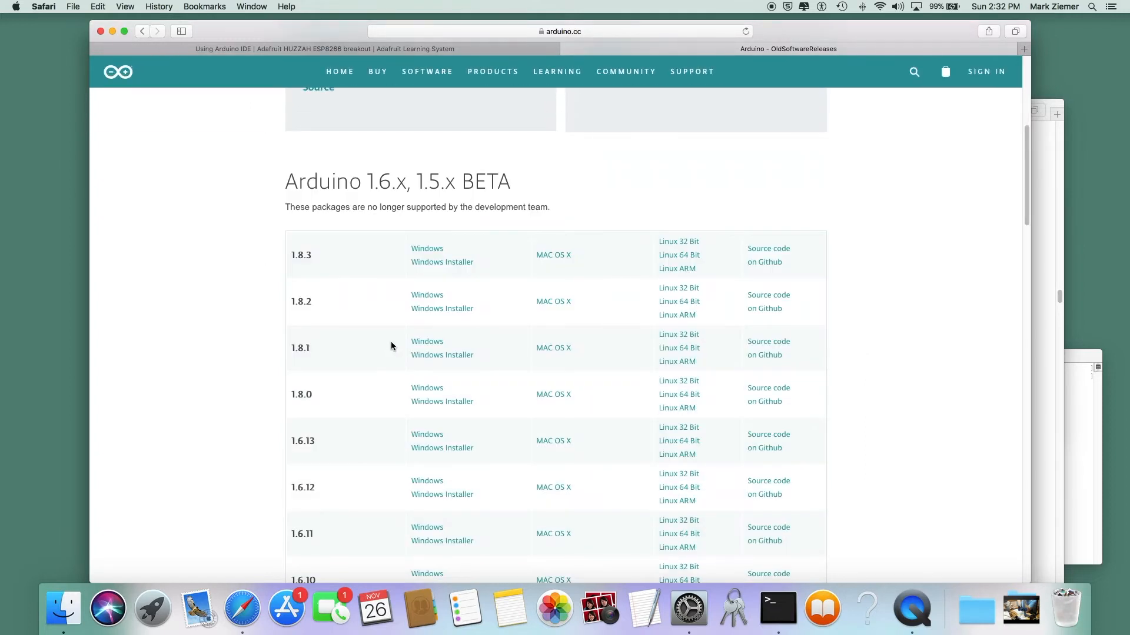
scroll(up, 3)
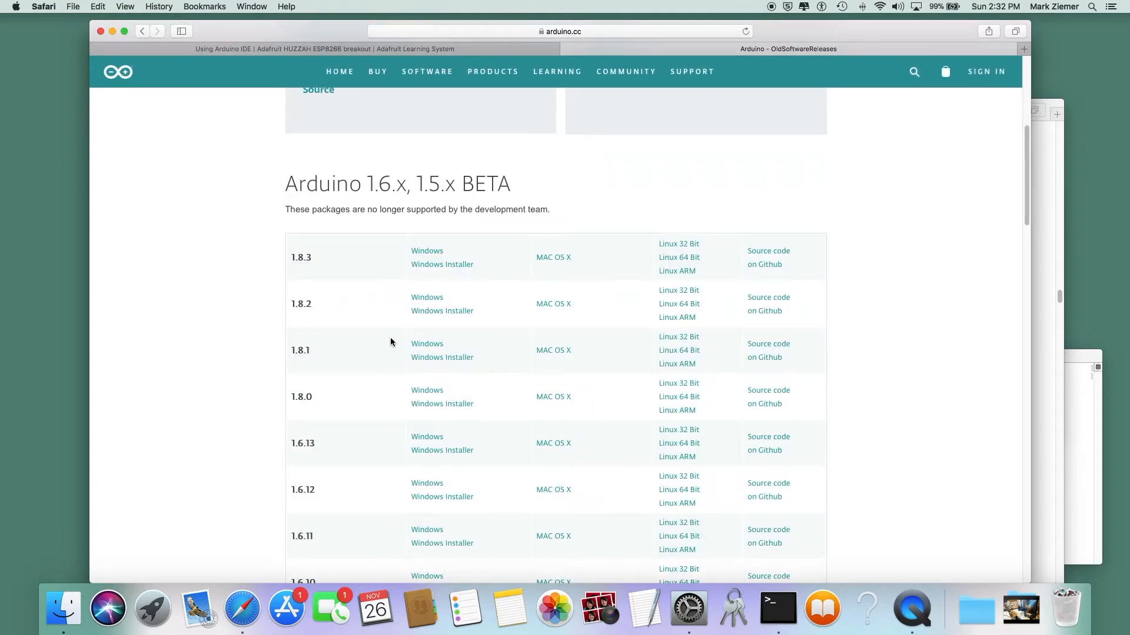
mouse_move(553, 257)
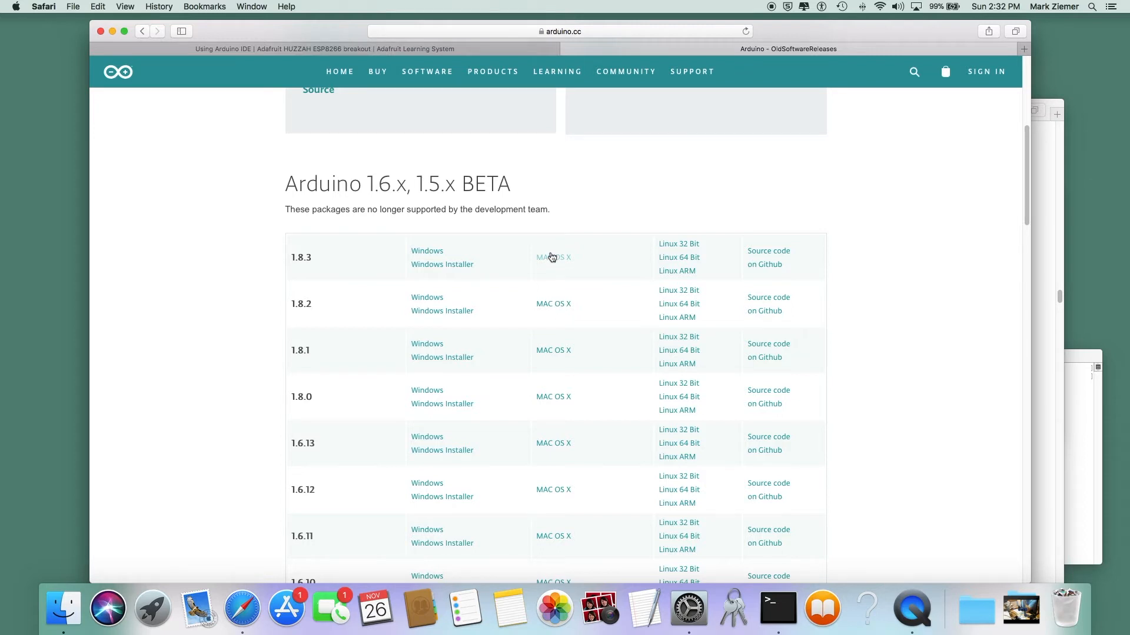
scroll(up, 3)
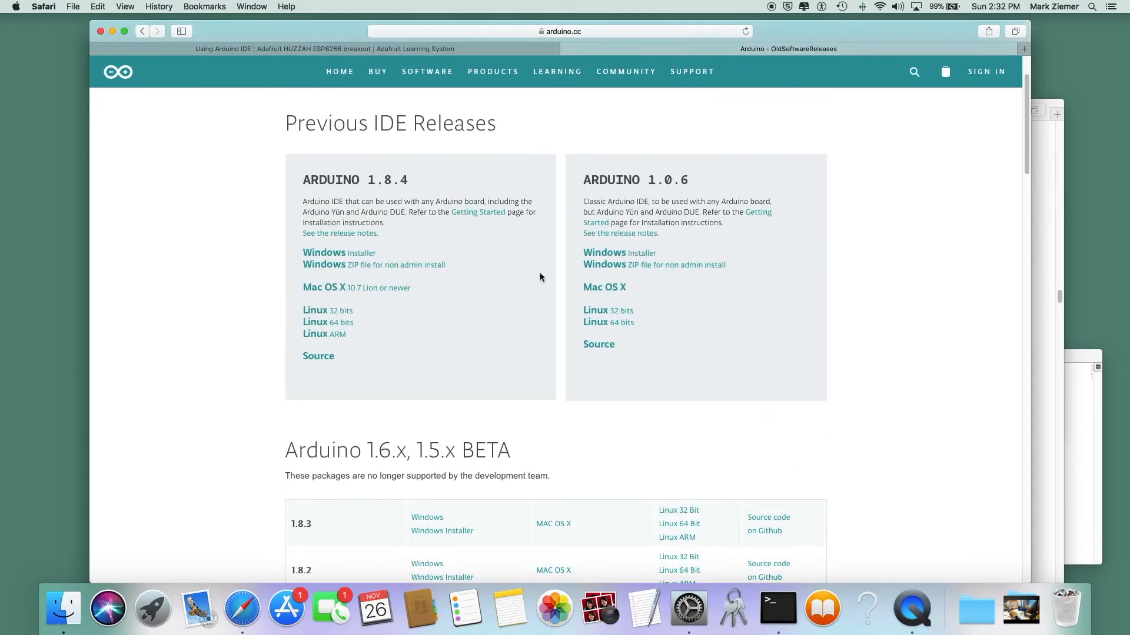
mouse_move(521, 275)
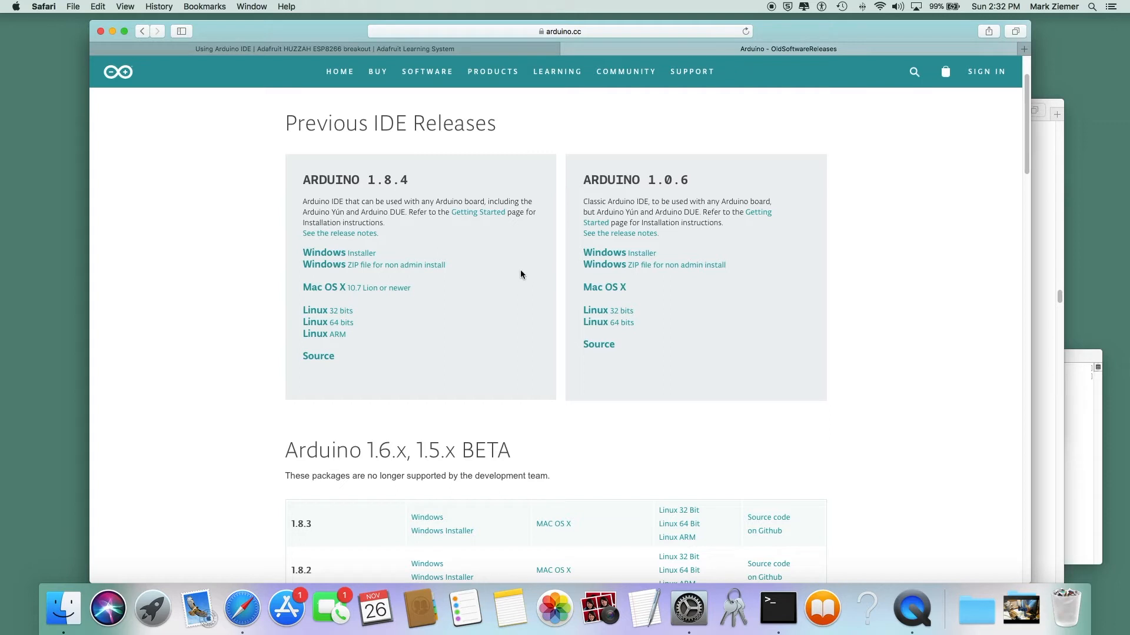
mouse_move(462, 257)
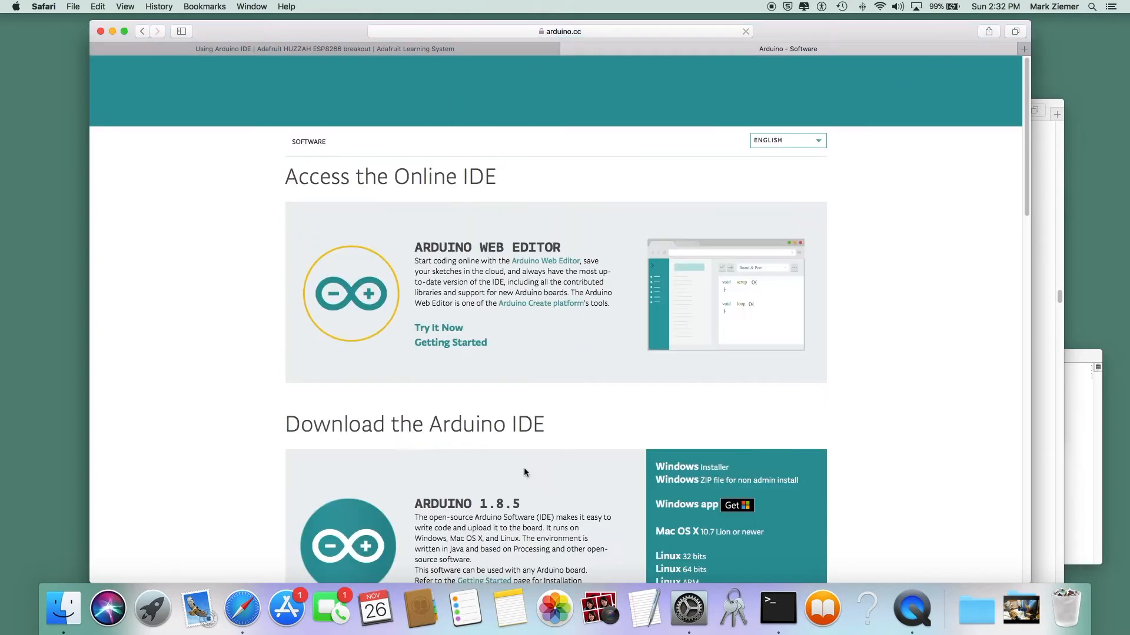
Download the Mac OS X build of Arduino 1.8.5 via Just Download
scroll(down, 3)
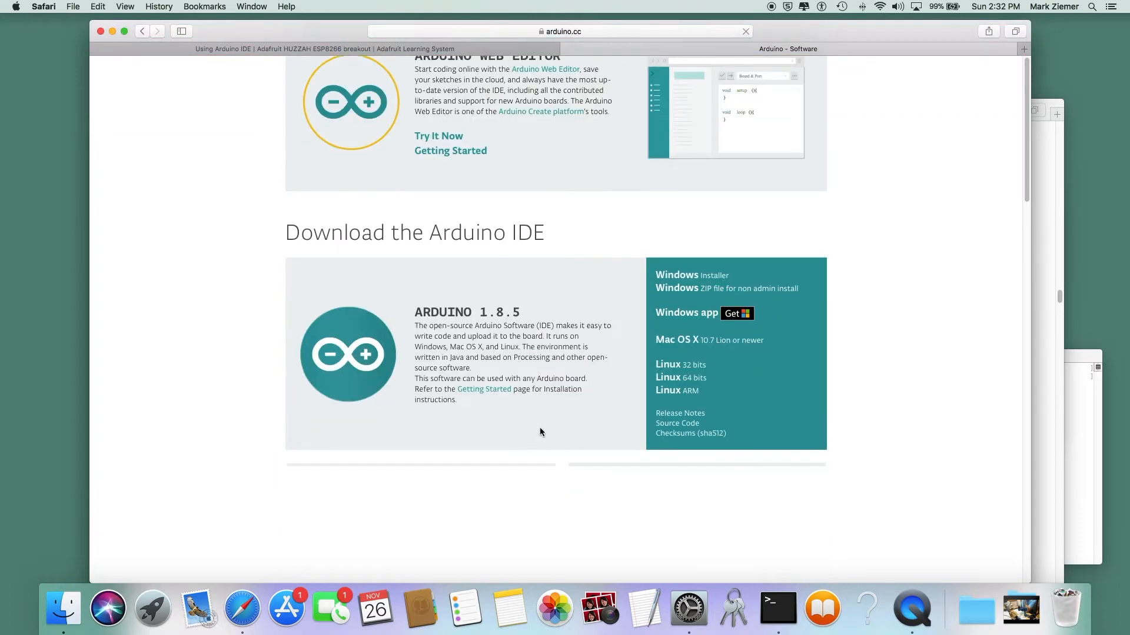
scroll(down, 3)
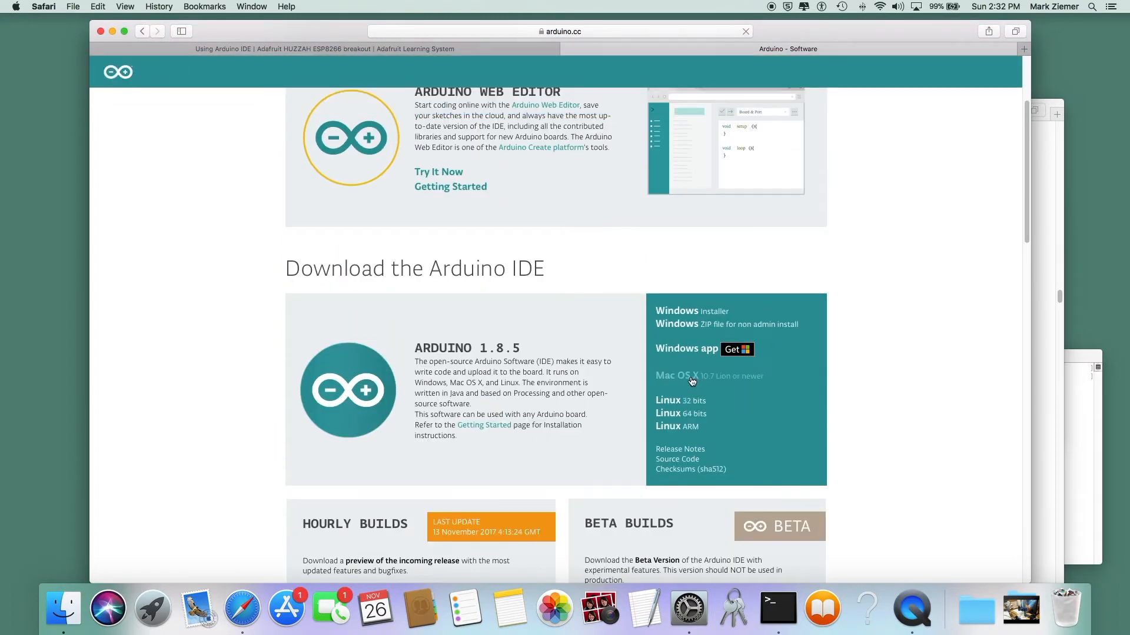
click(676, 376)
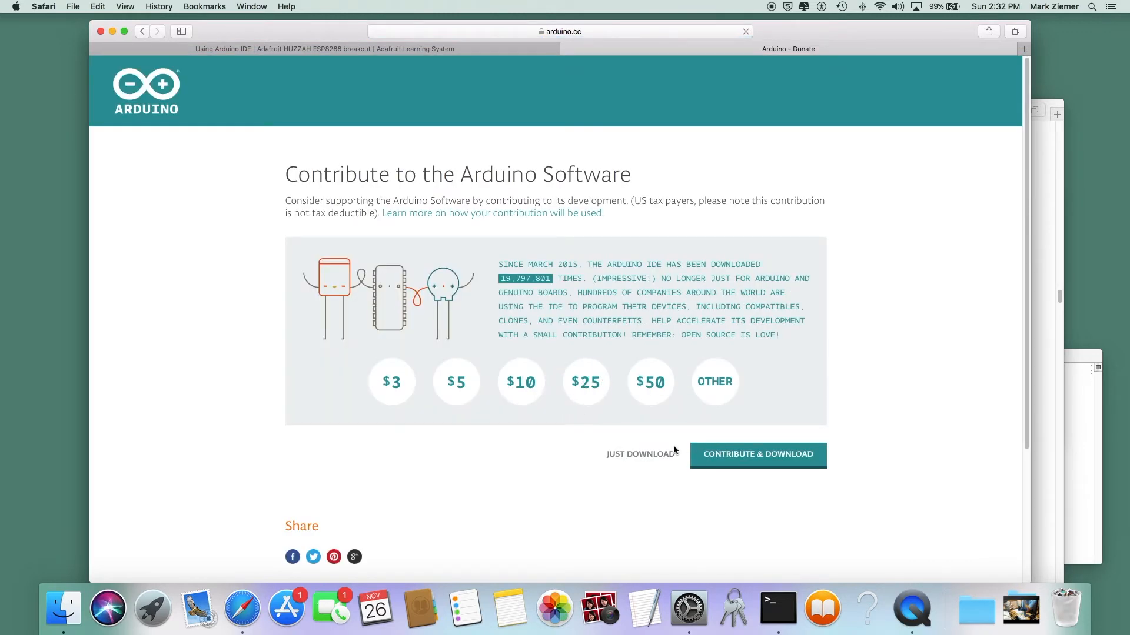
click(640, 453)
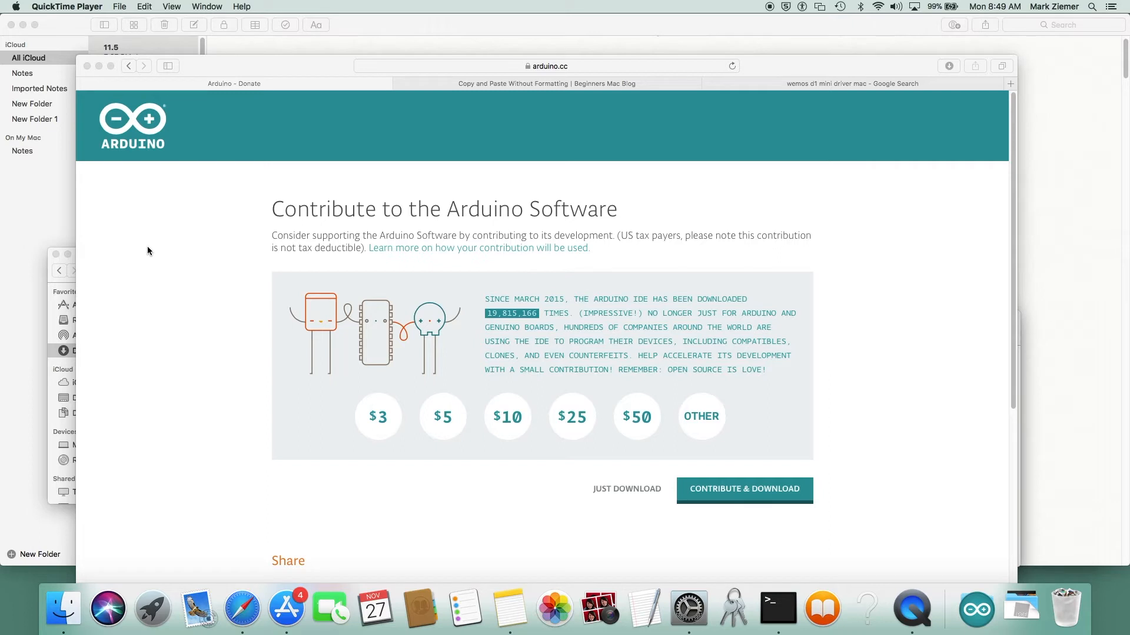
mouse_move(314, 440)
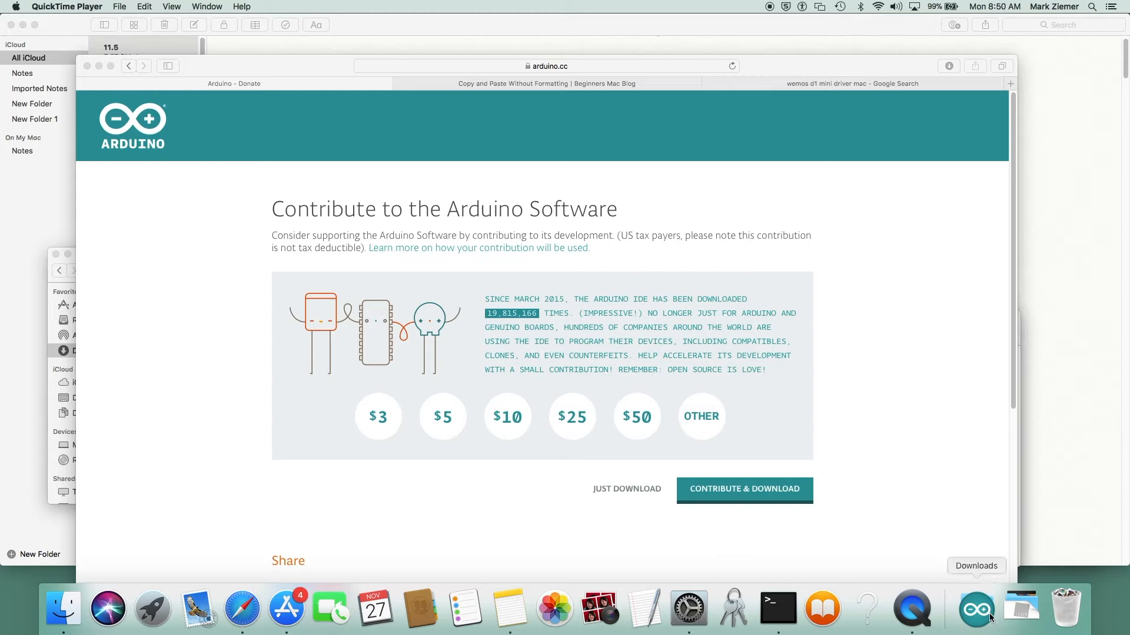
Launch the downloaded Arduino IDE 1.8.5 from the Dock, then quit it from its Dock menu
click(976, 609)
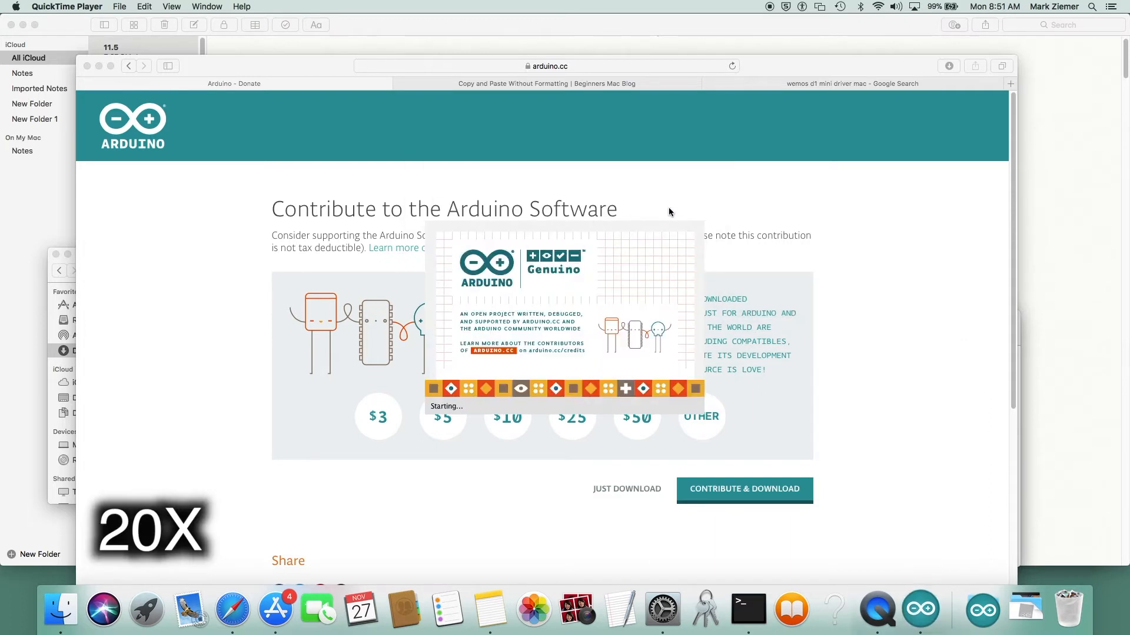
right_click(920, 610)
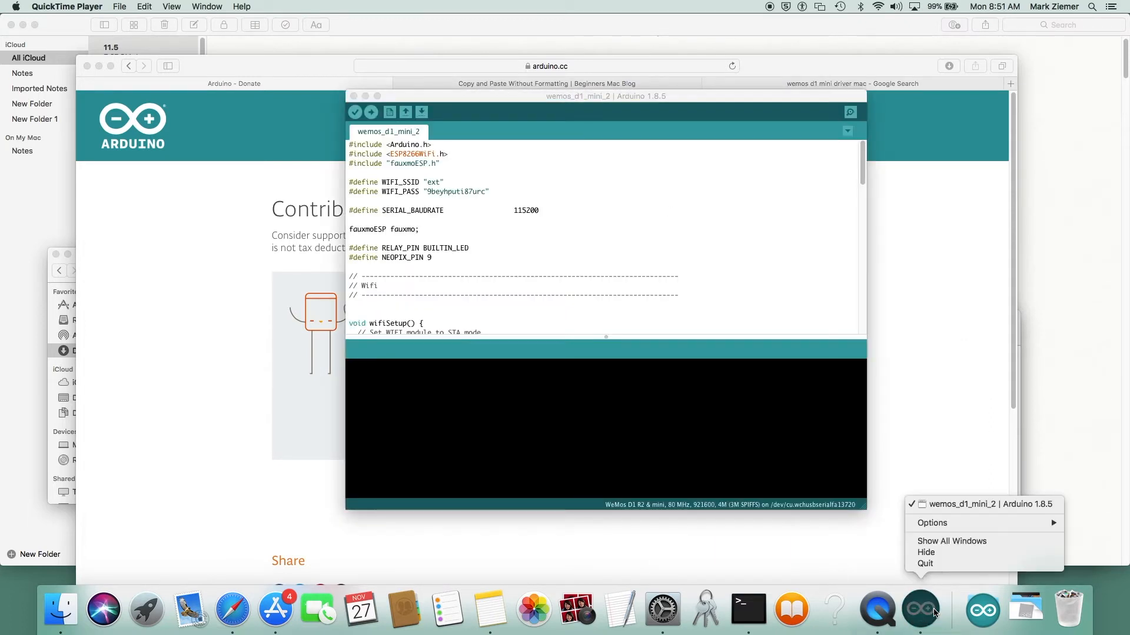
click(931, 522)
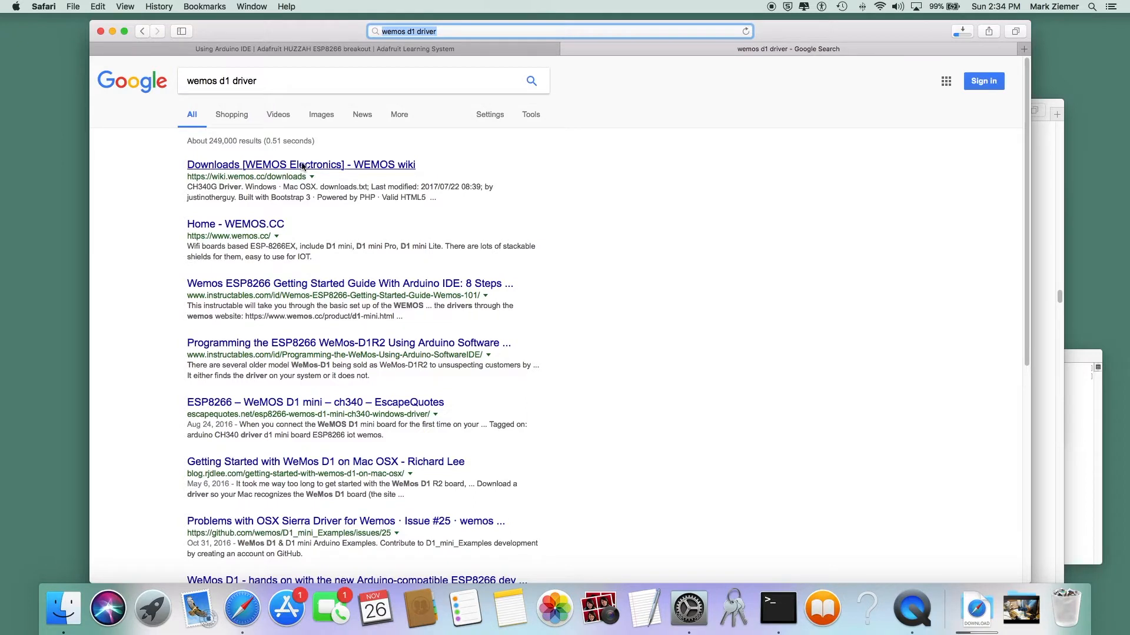
Download the Mac OSX CH340G driver from the WEMOS Downloads page and view the downloads
click(301, 164)
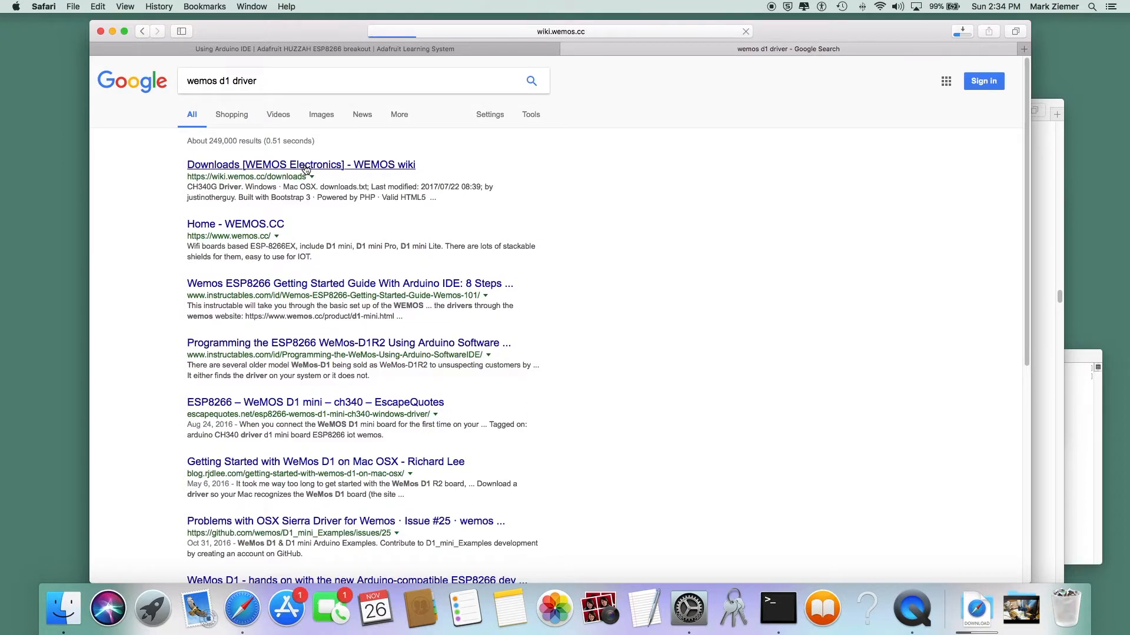
click(301, 164)
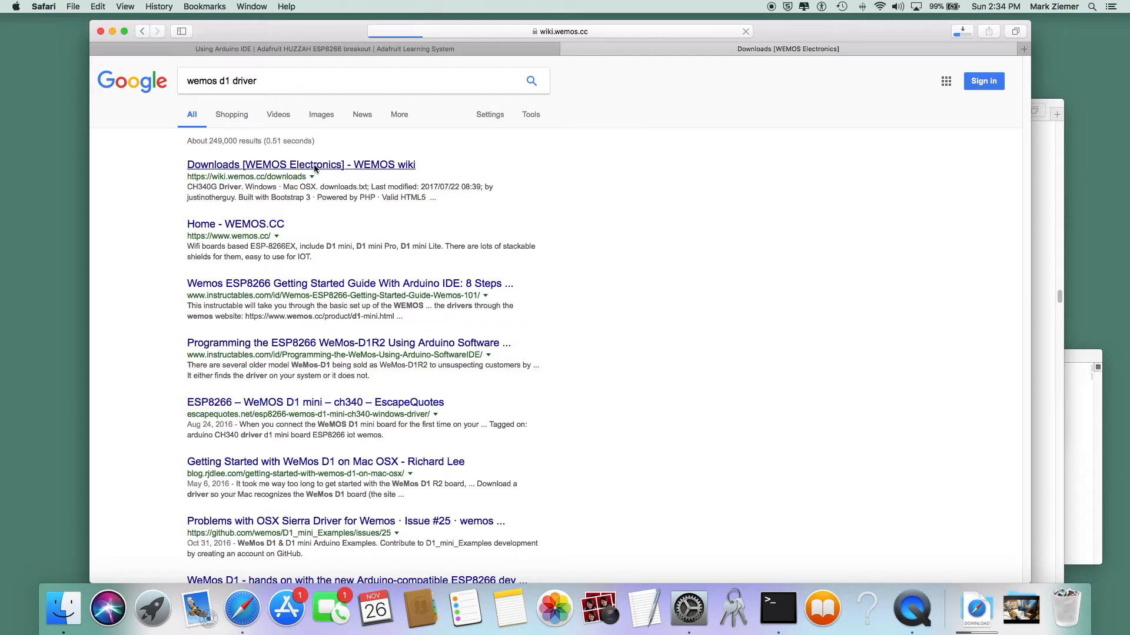
click(301, 164)
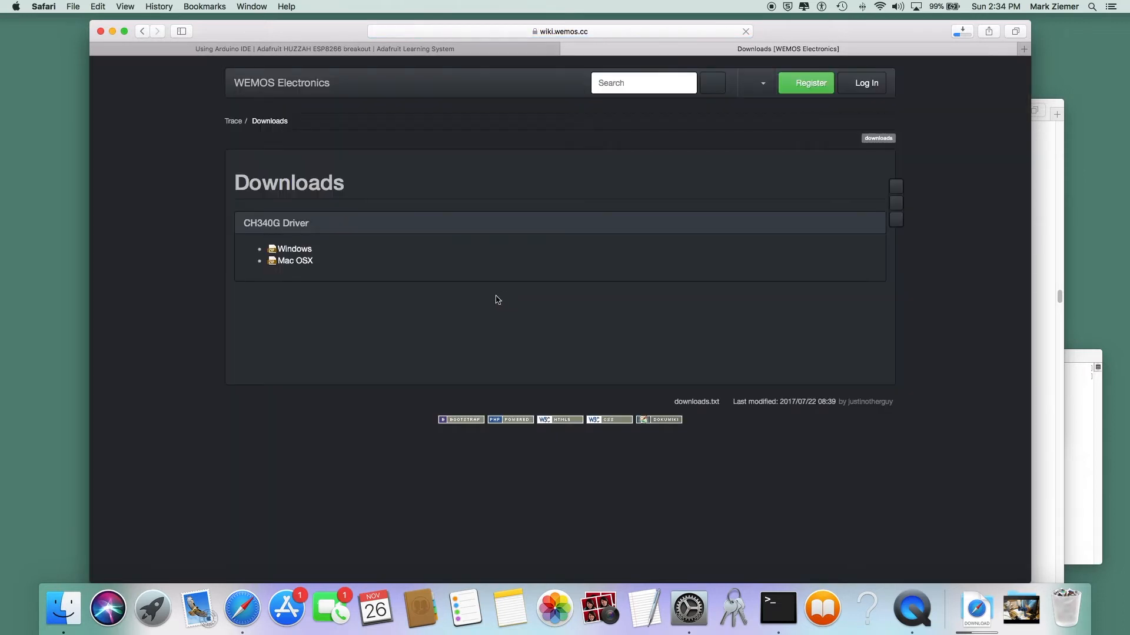
click(295, 260)
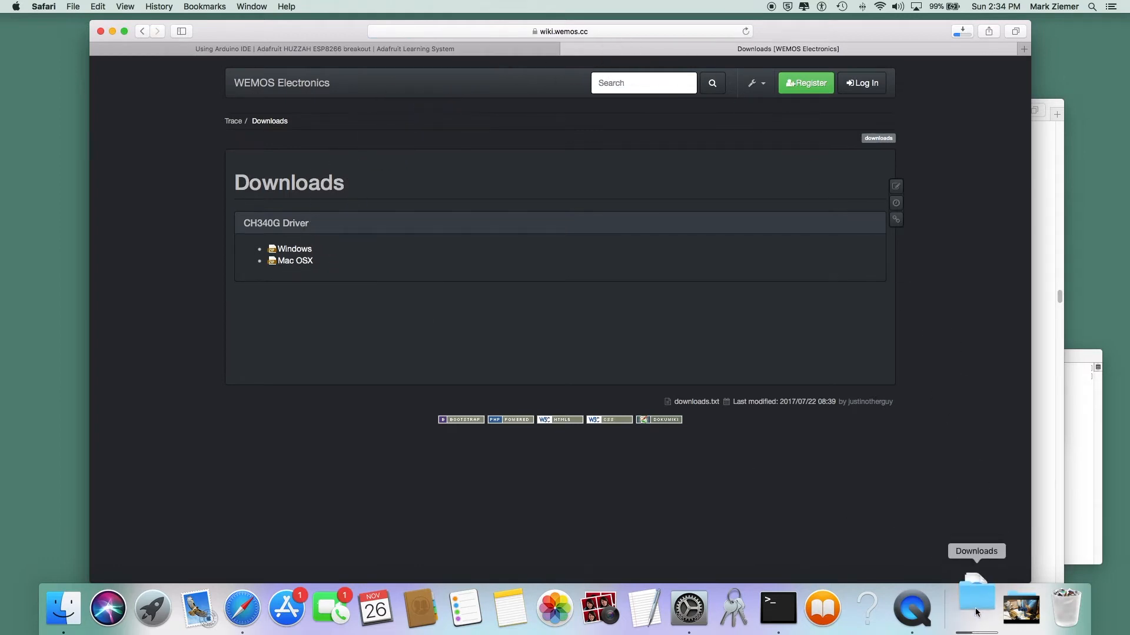
click(976, 607)
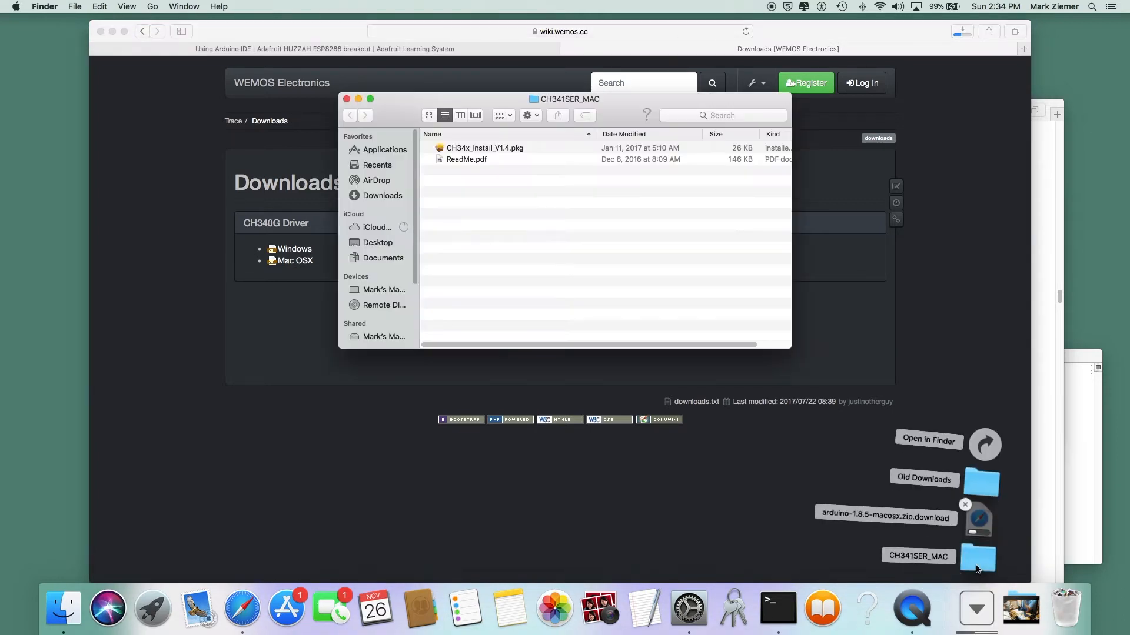
mouse_move(568, 168)
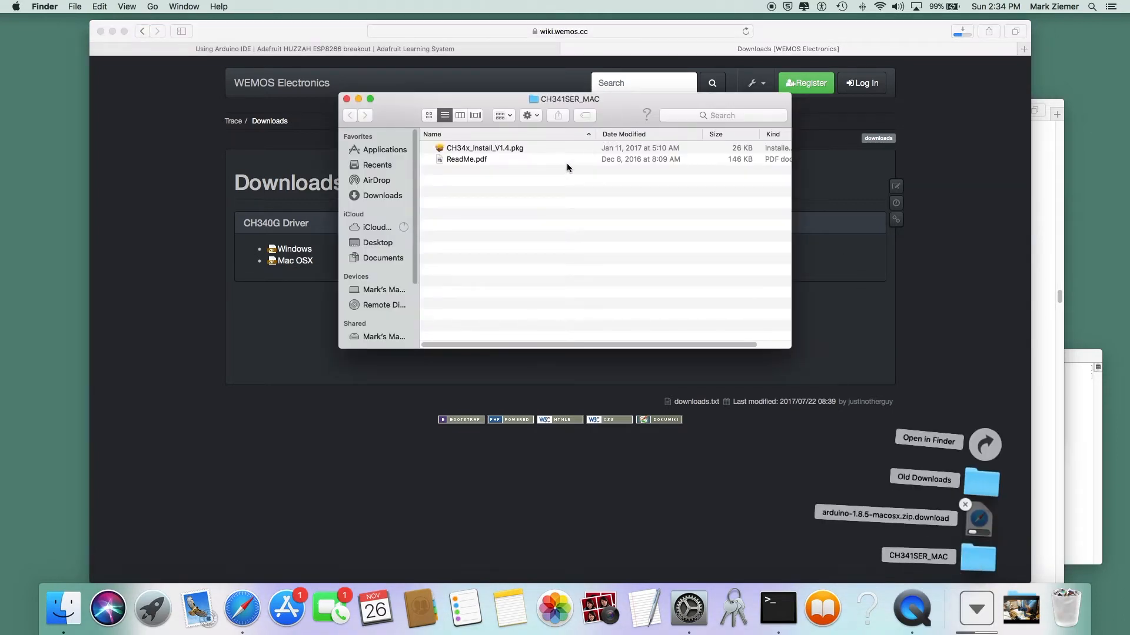
mouse_move(508, 151)
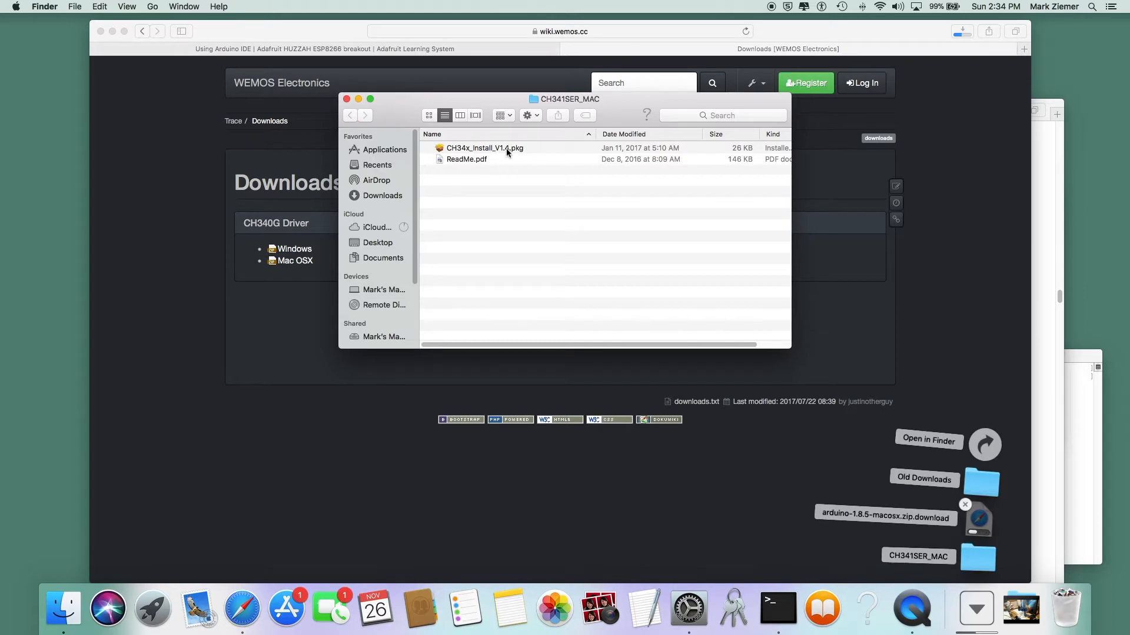
mouse_move(663, 160)
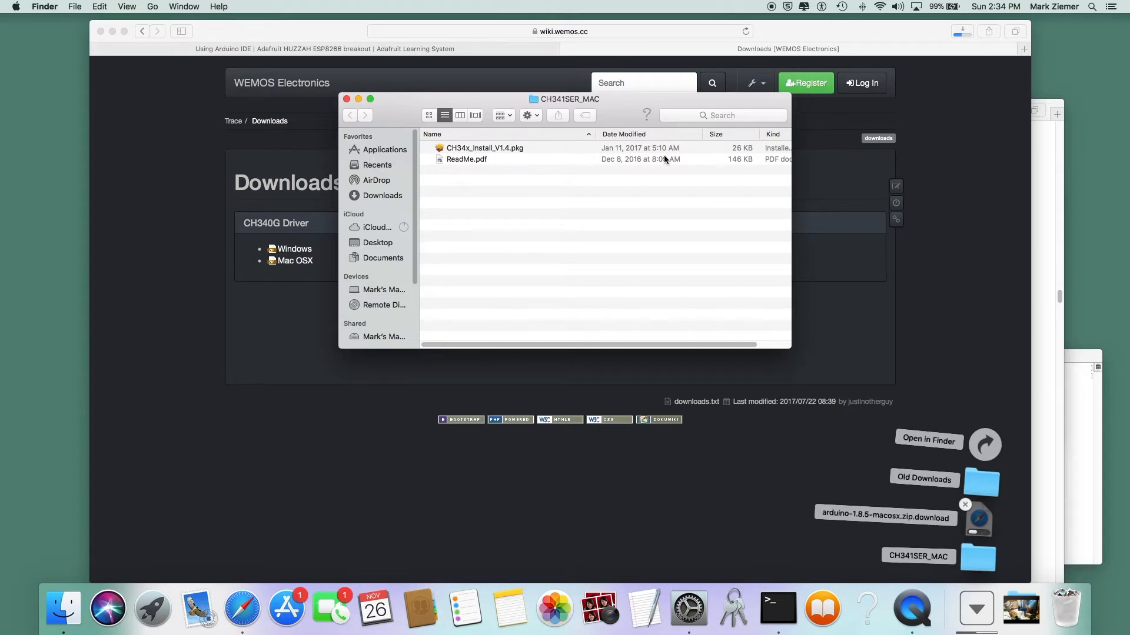
mouse_move(542, 200)
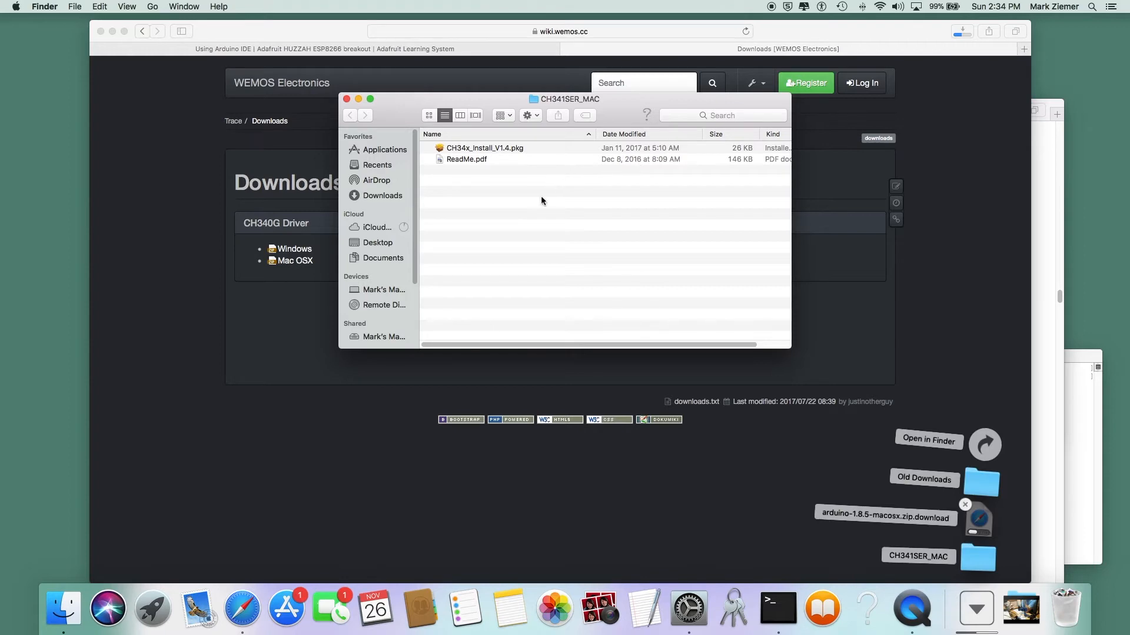
Open ReadMe.pdf, then launch CH34x_Install_V1.4.pkg from the CH341SER_MAC folder
double_click(466, 160)
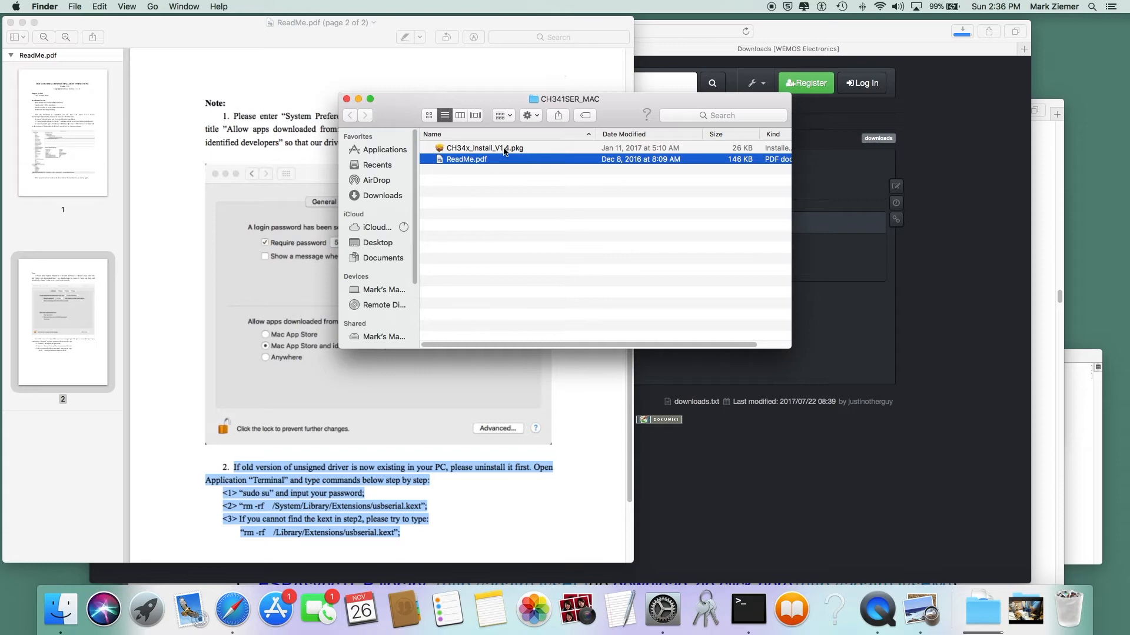
click(484, 147)
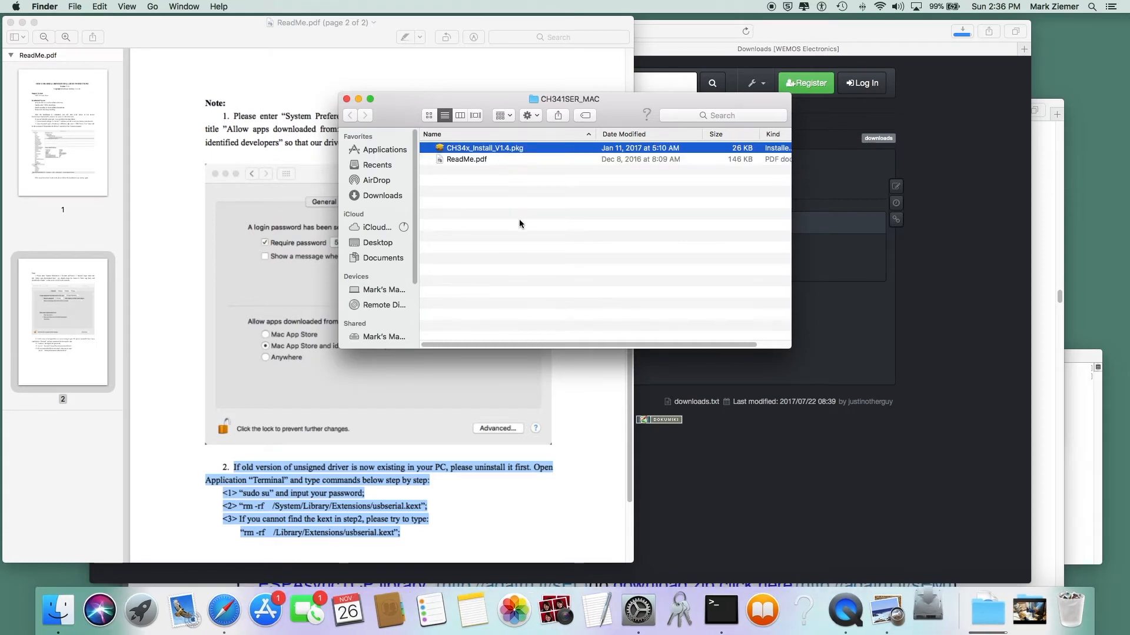
double_click(484, 148)
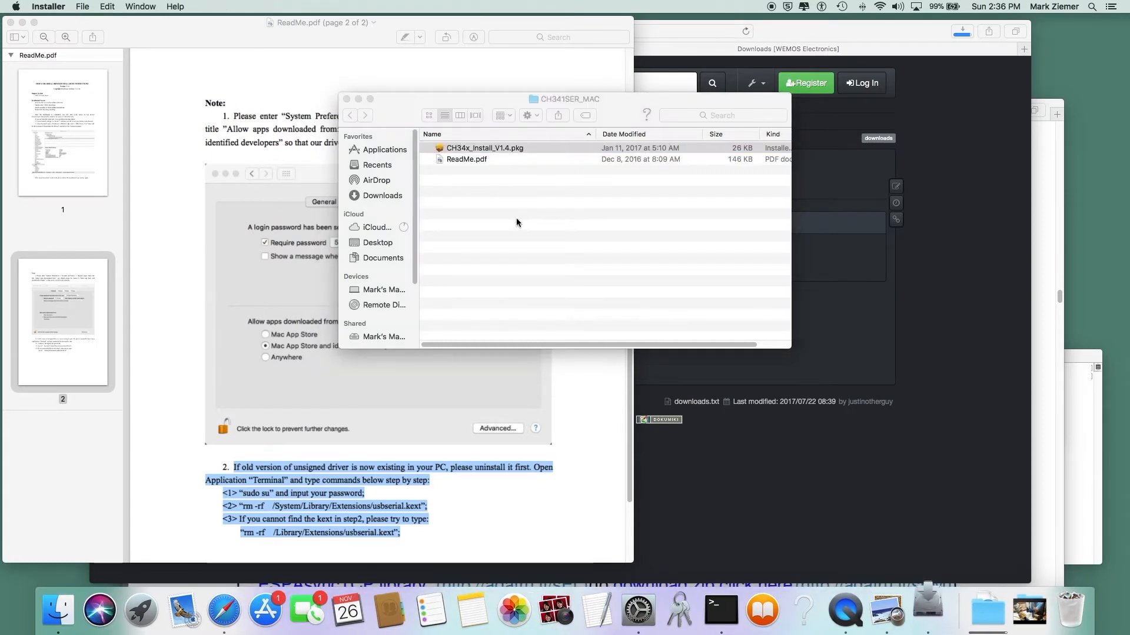
Launch the CH34x installer and advance through the introduction to install for all users
double_click(484, 148)
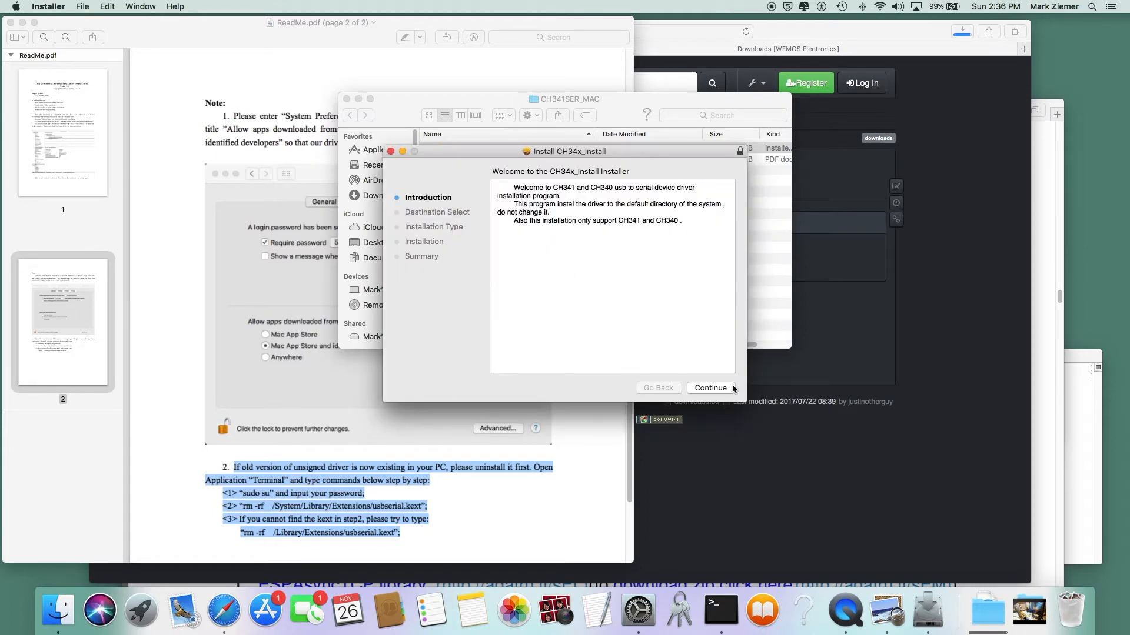
click(708, 388)
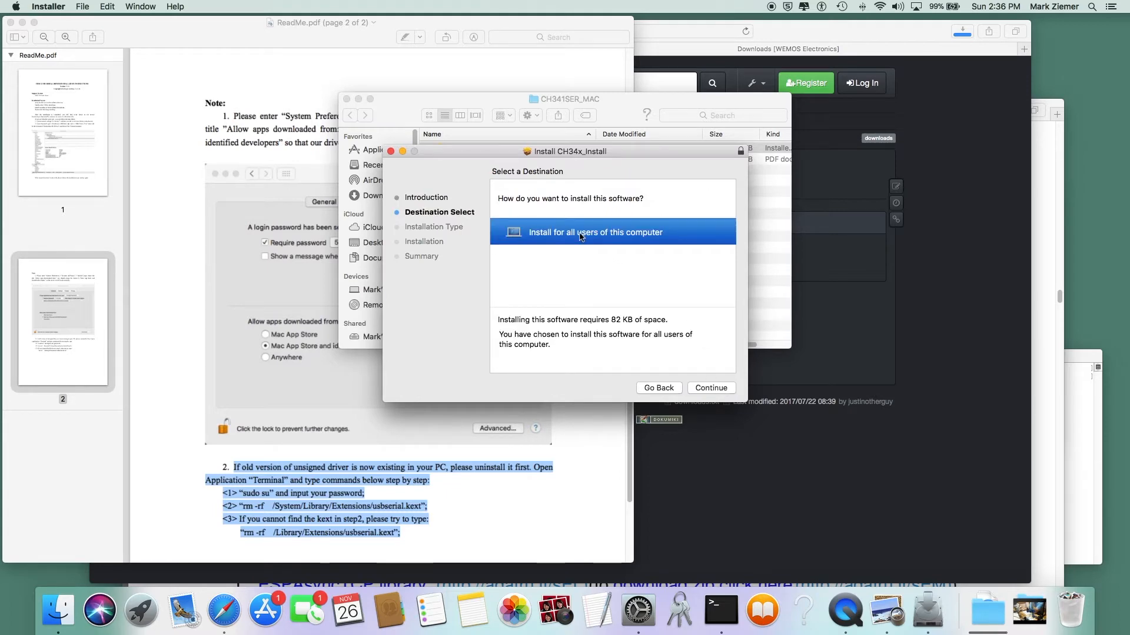
click(709, 388)
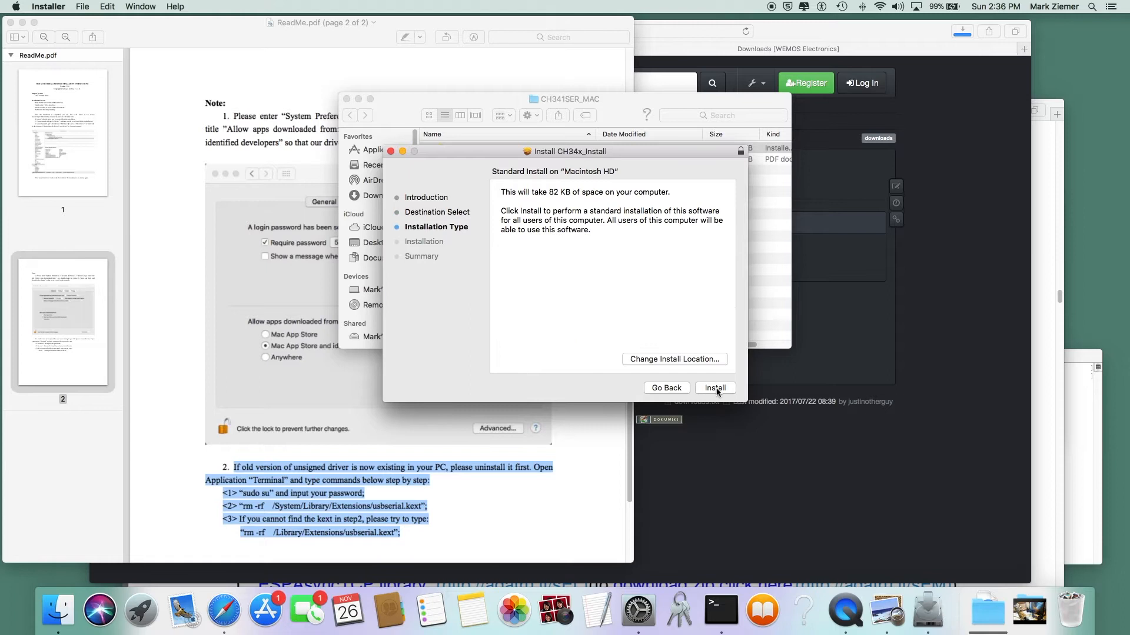
click(715, 387)
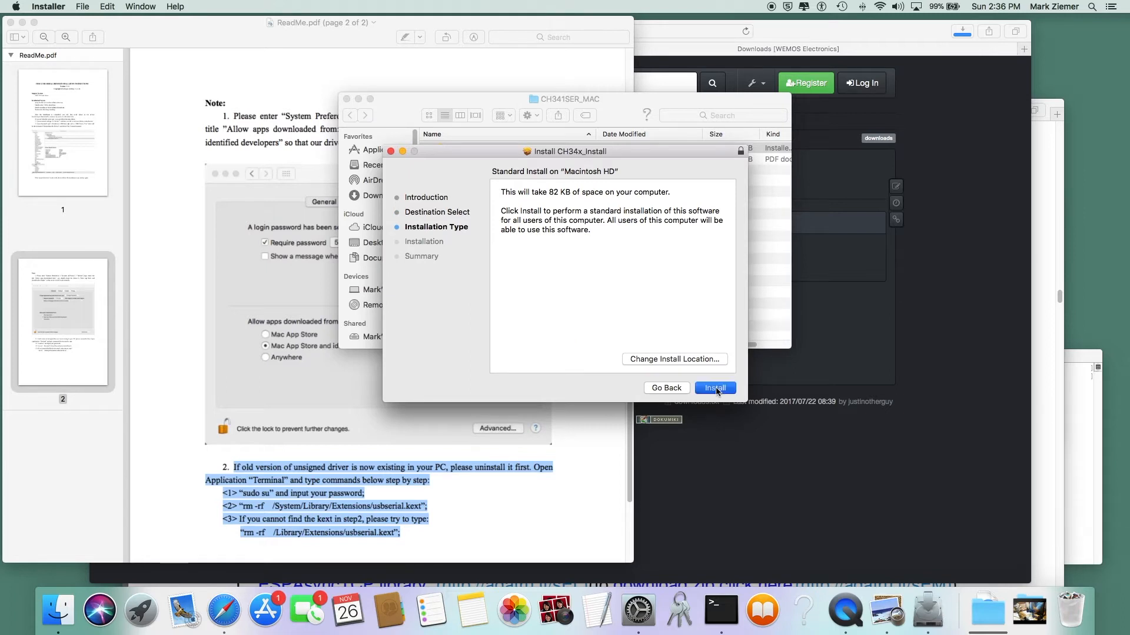
Authorize the install with the admin password and continue despite the required restart
click(713, 388)
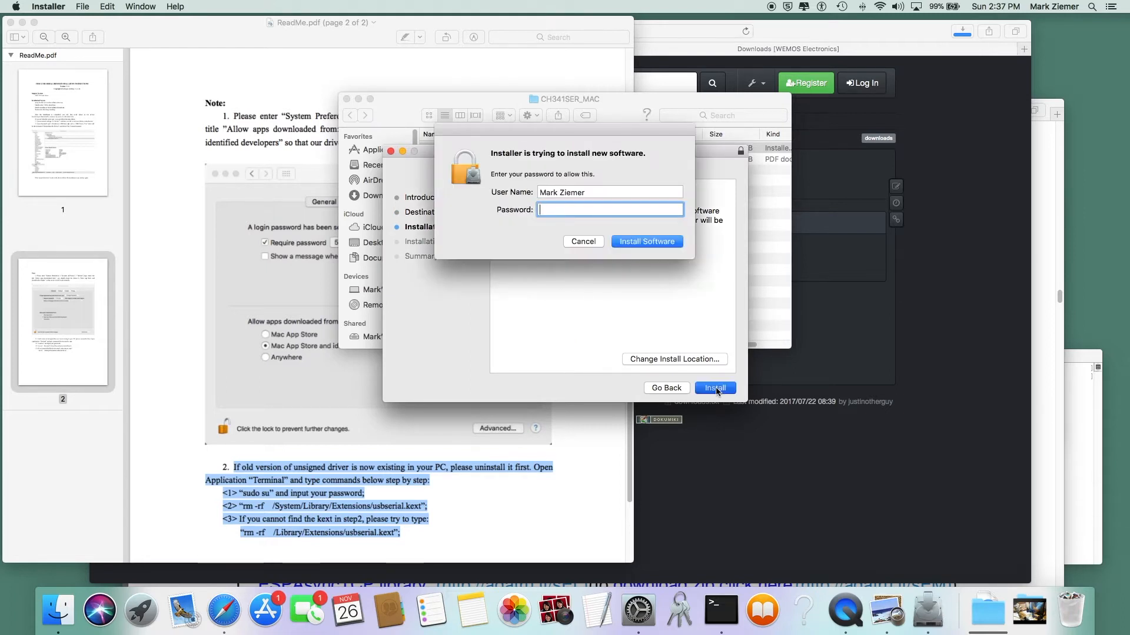
text(••••)
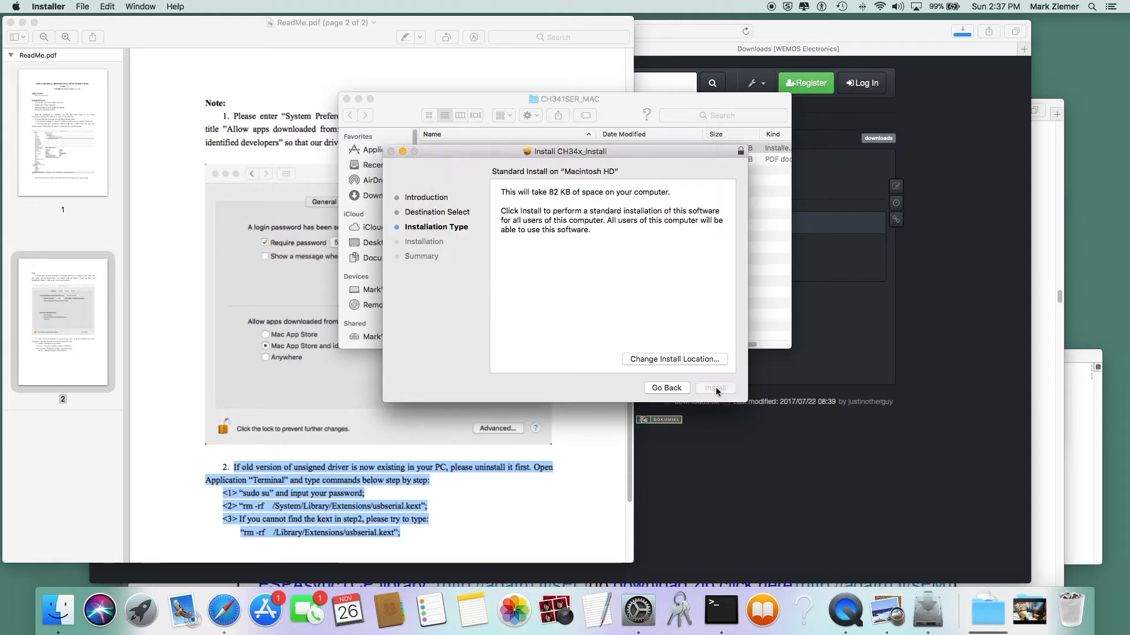
click(714, 388)
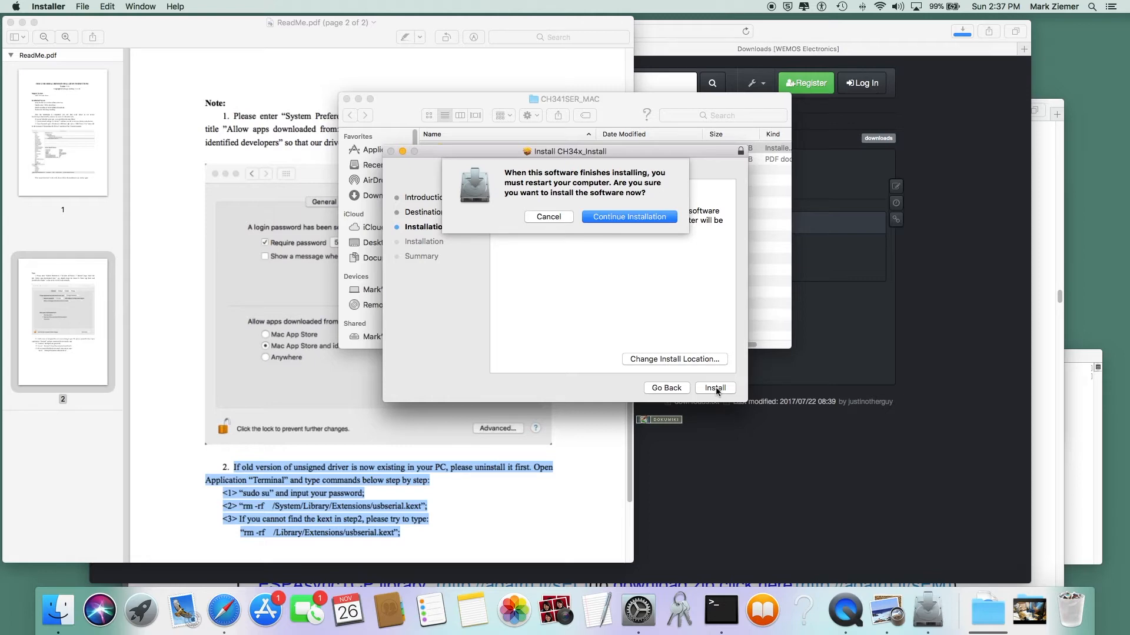
click(627, 218)
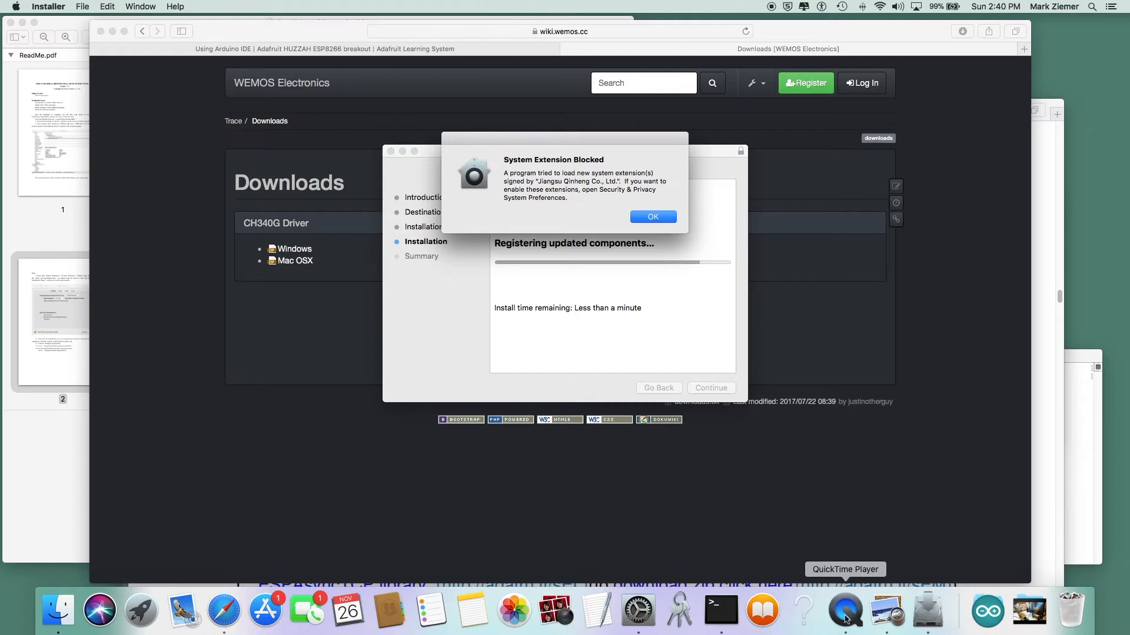
mouse_move(642, 198)
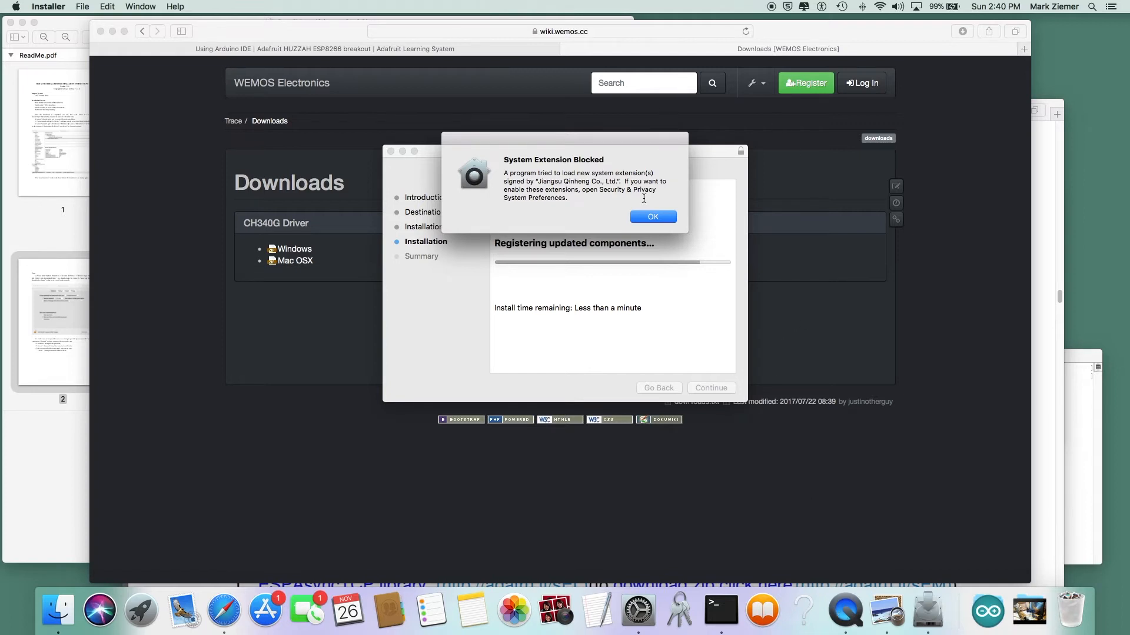
mouse_move(603, 219)
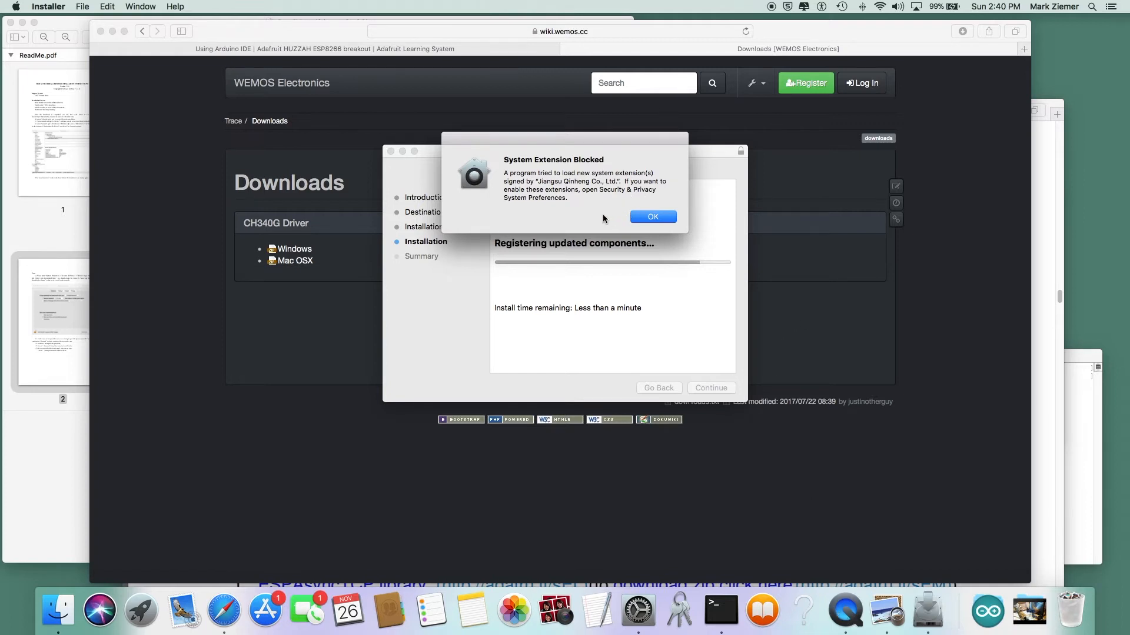
mouse_move(541, 187)
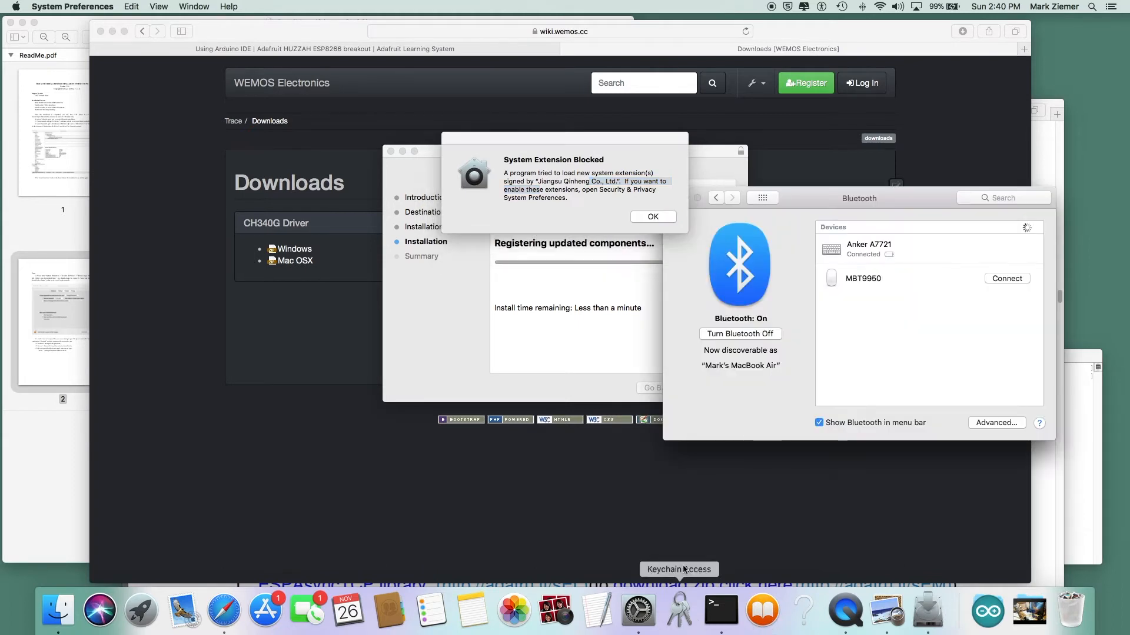
Allow the Jiangsu Qinheng extension in Security & Privacy and dismiss the blocked warning
click(716, 198)
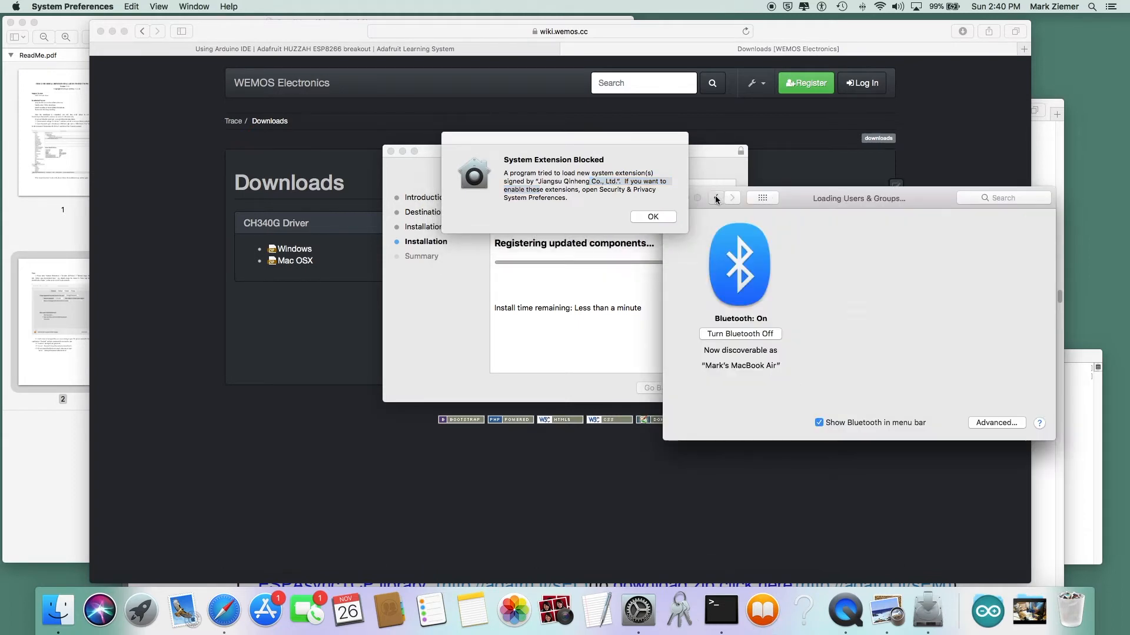
click(715, 198)
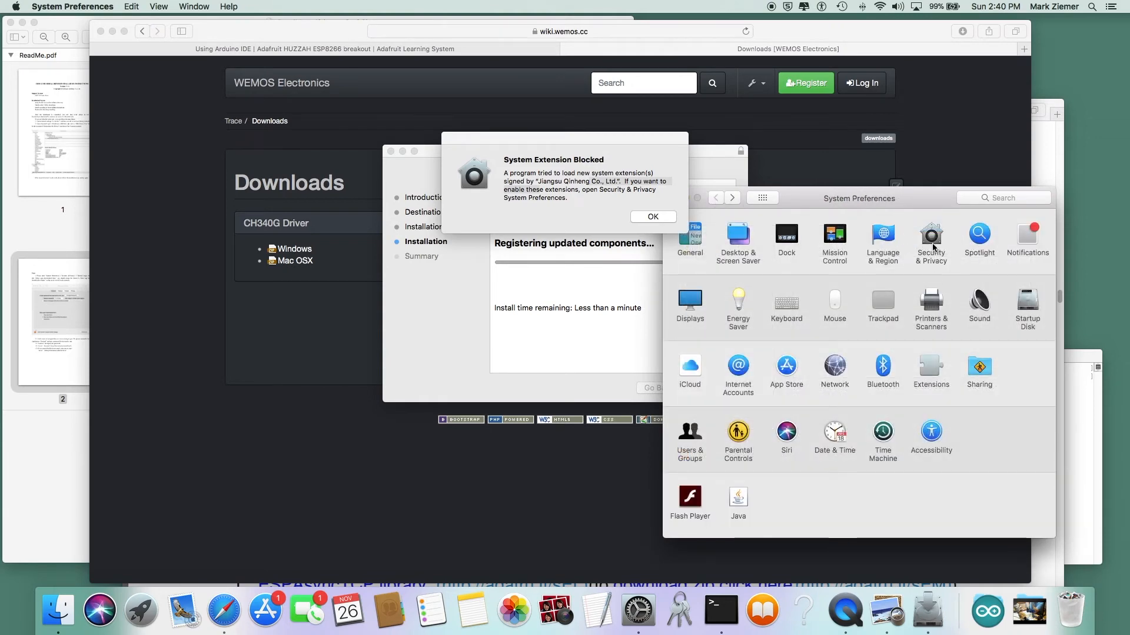
click(930, 235)
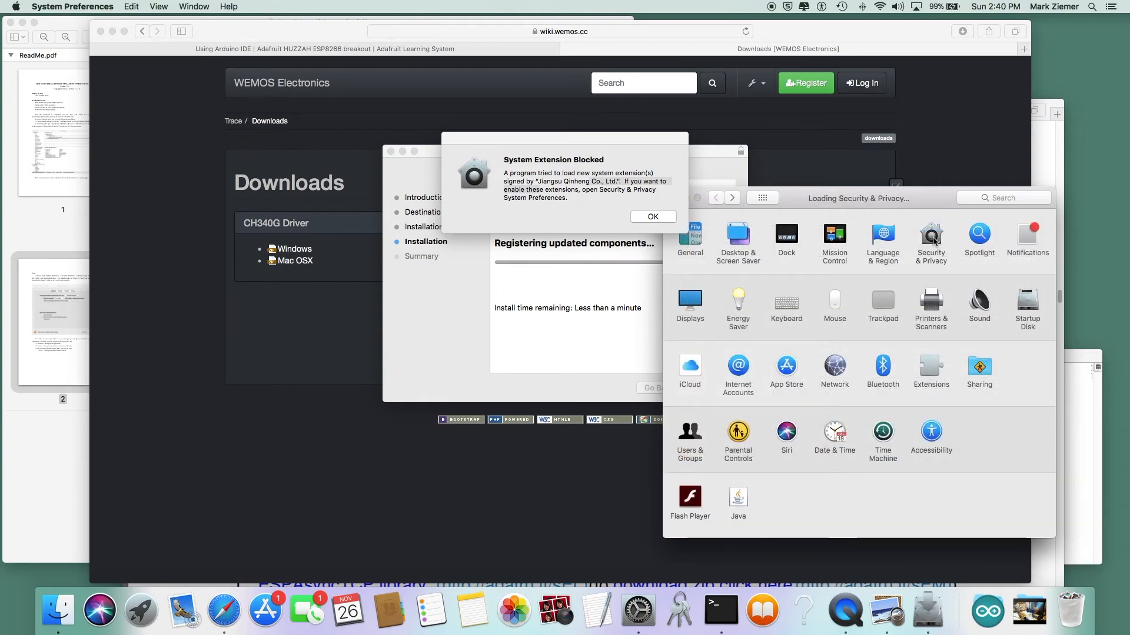
click(930, 233)
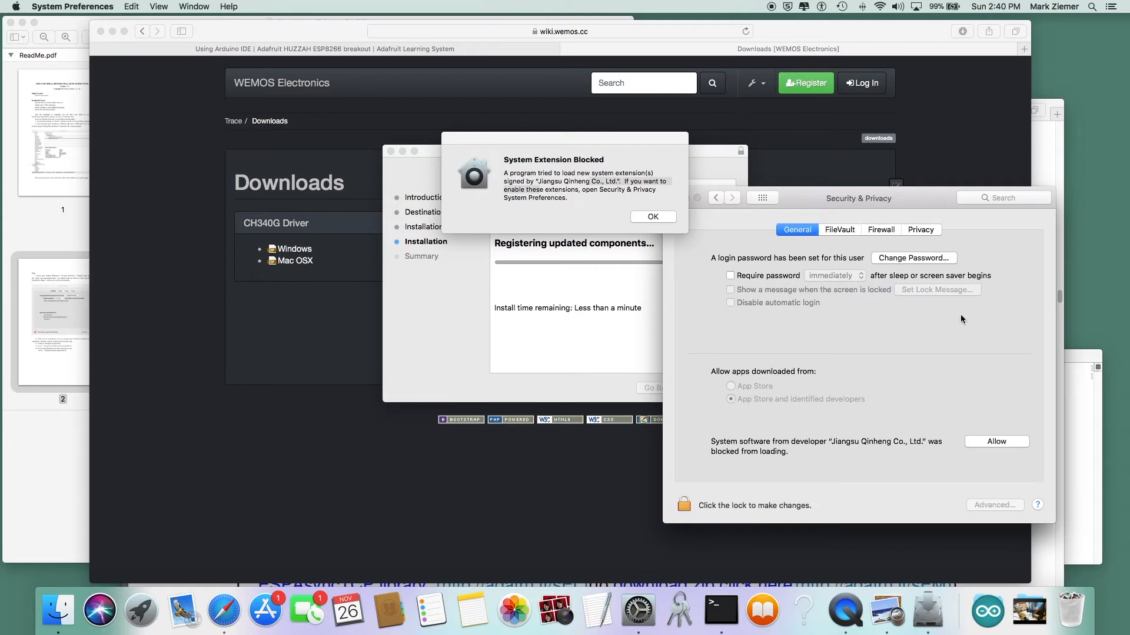
mouse_move(773, 452)
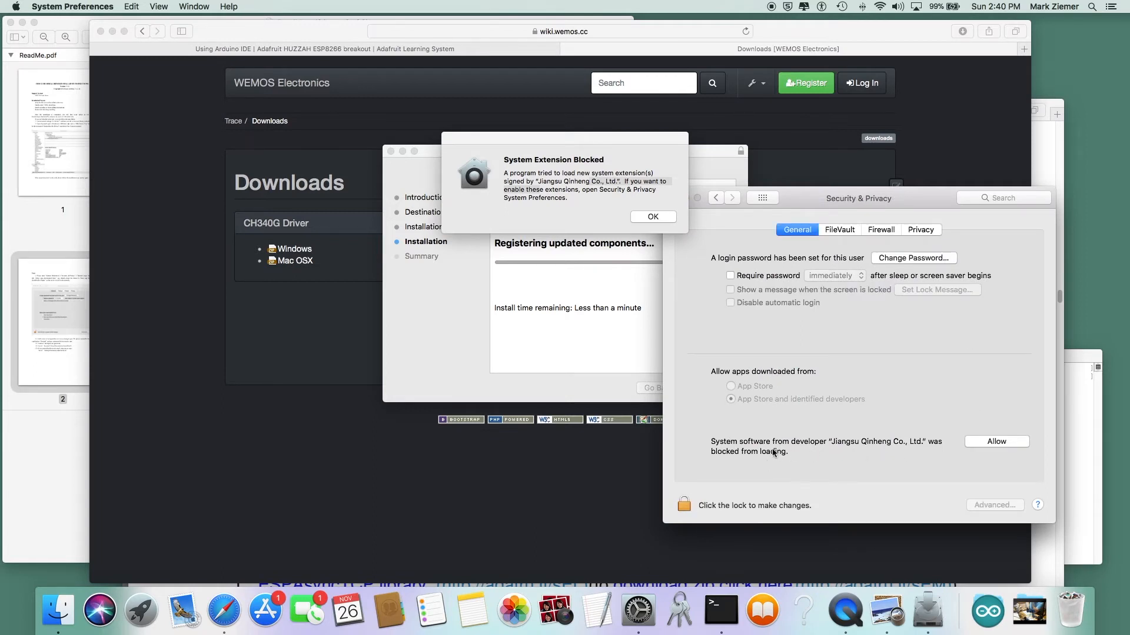
mouse_move(863, 453)
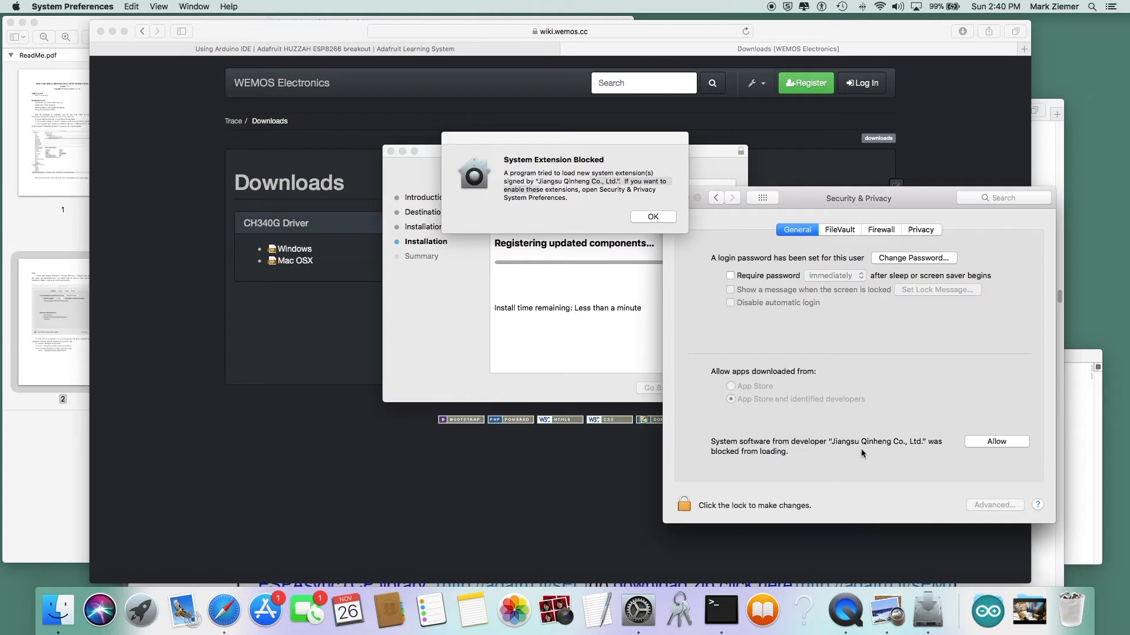
mouse_move(987, 466)
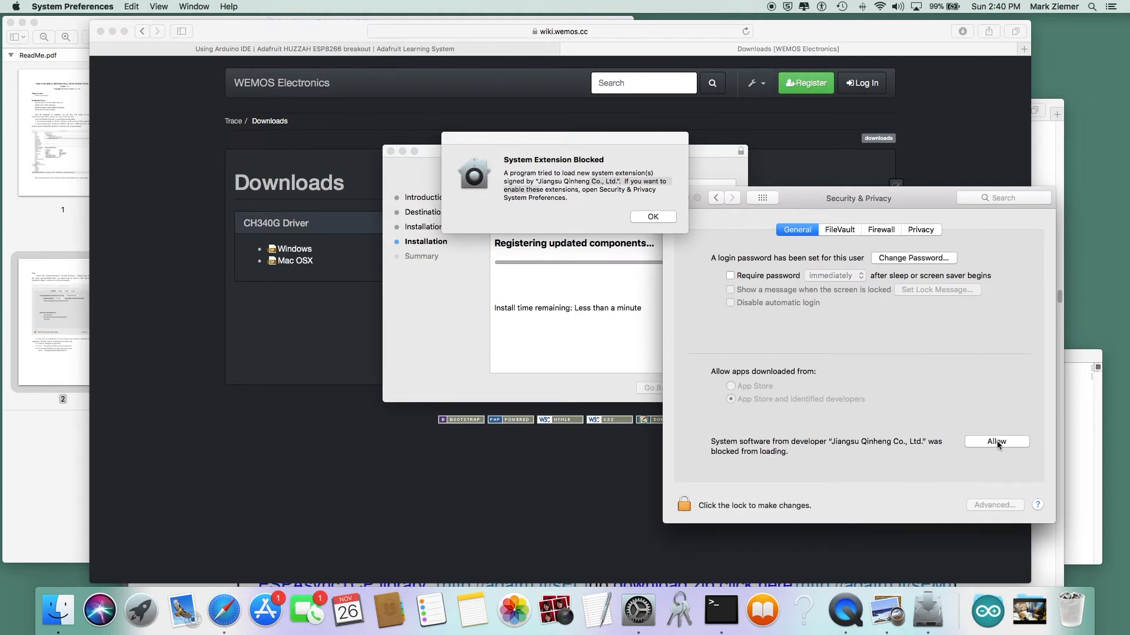
click(996, 442)
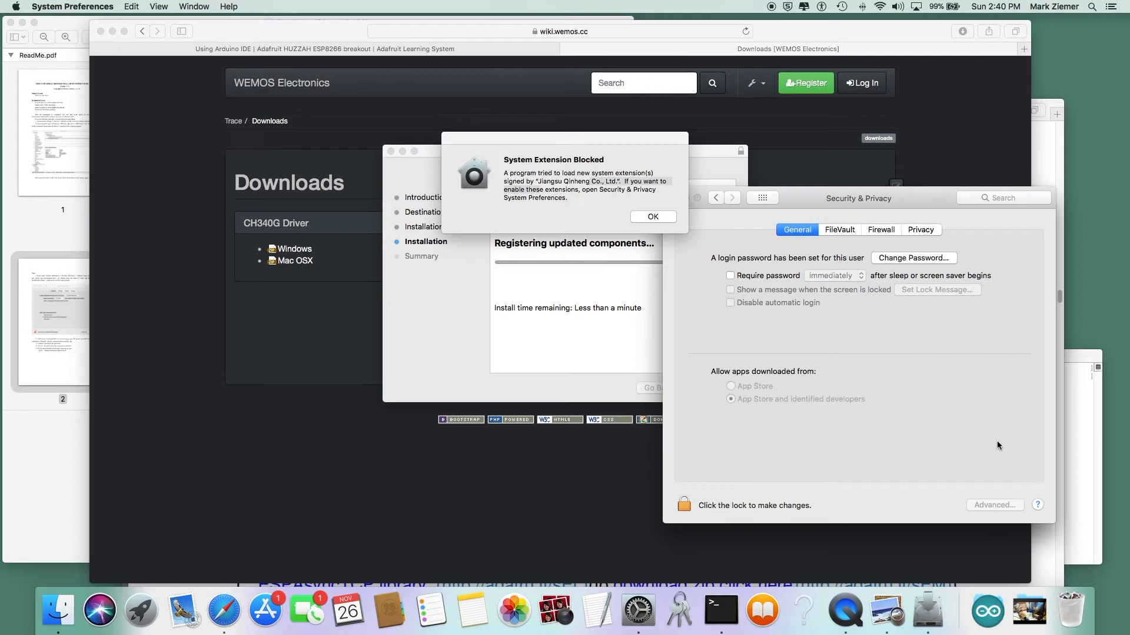
mouse_move(652, 230)
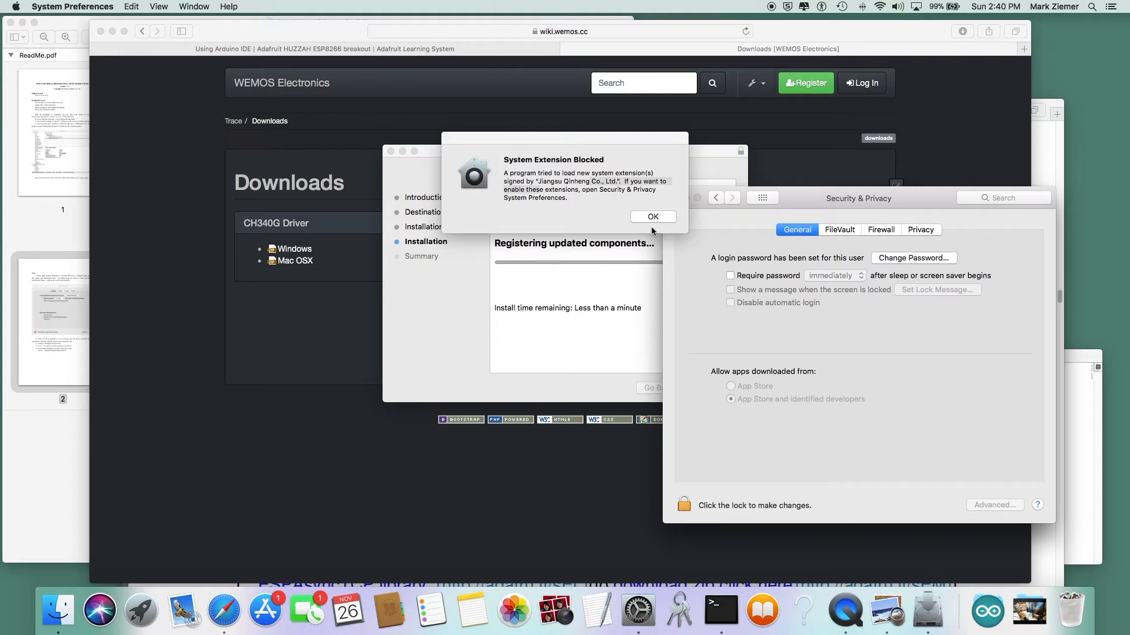
click(652, 217)
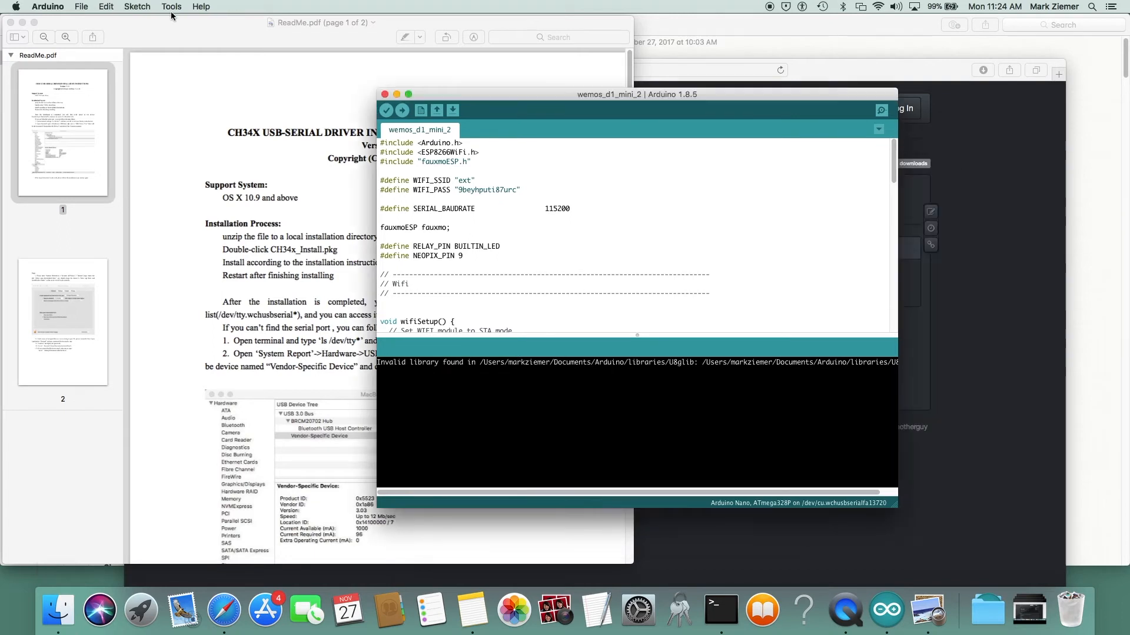
Show Tools > Port with /dev/cu.wchusbserialfa13720 checked
click(171, 7)
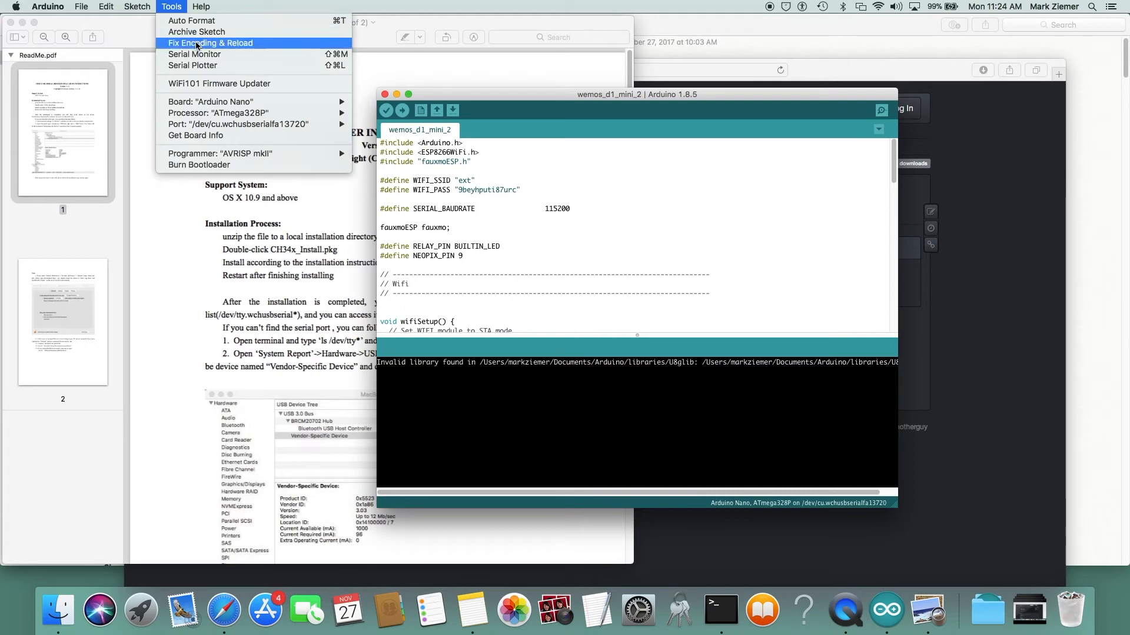
click(209, 102)
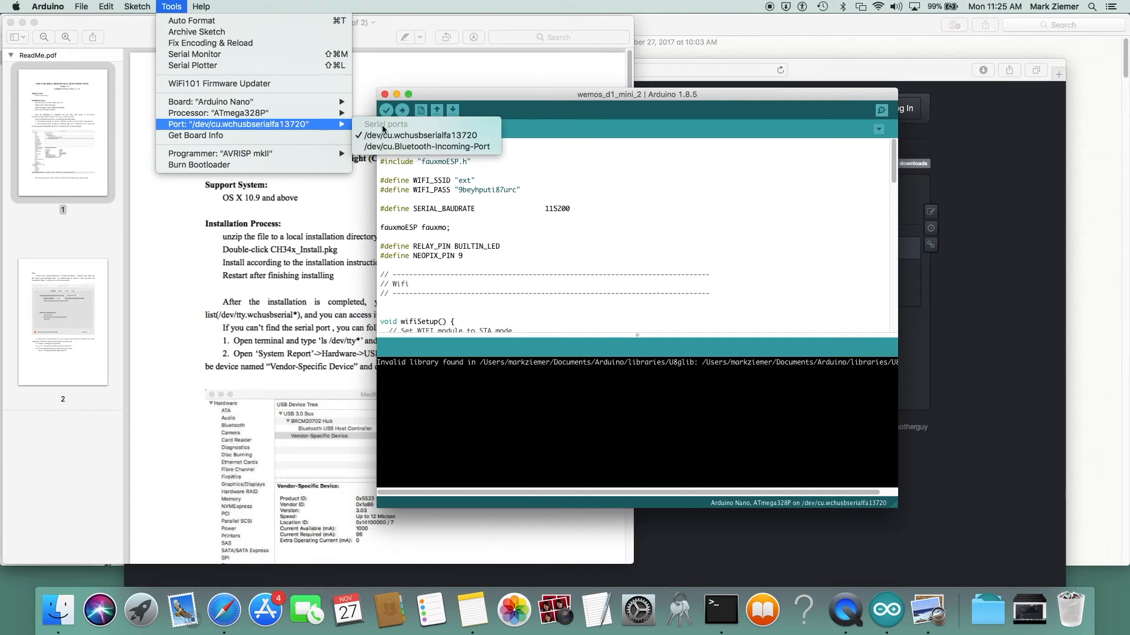
mouse_move(420, 135)
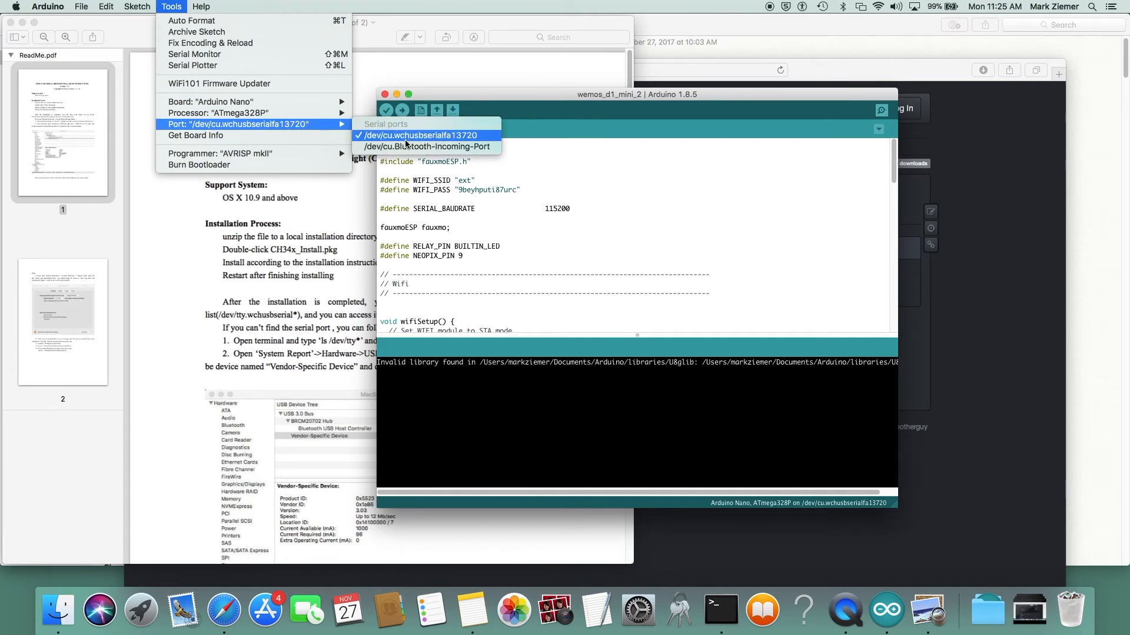
mouse_move(458, 141)
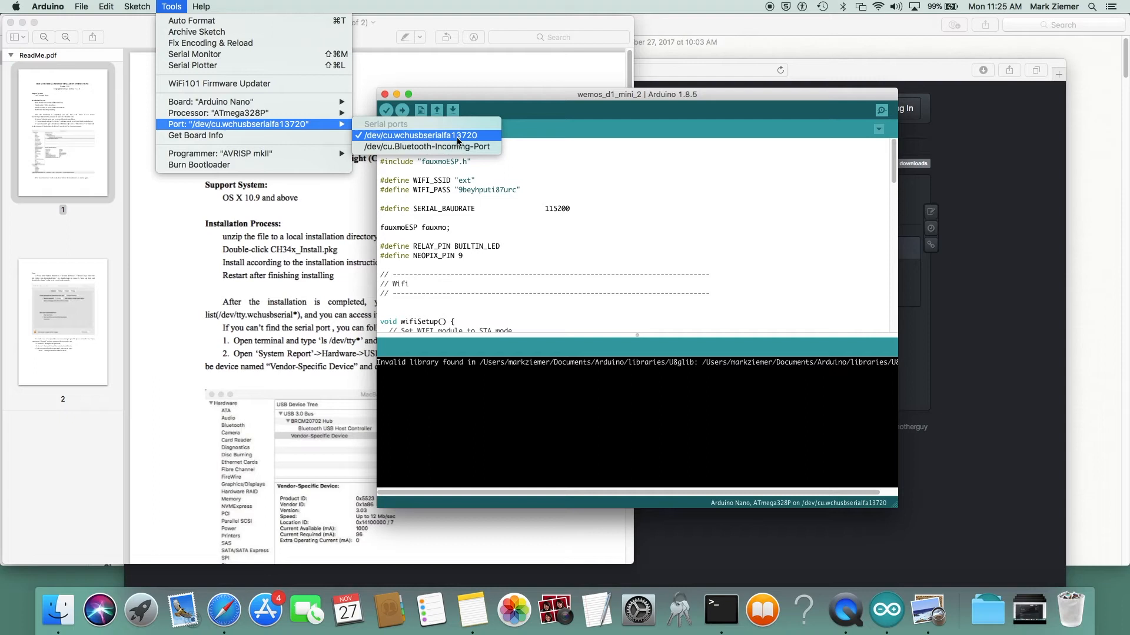
mouse_move(475, 135)
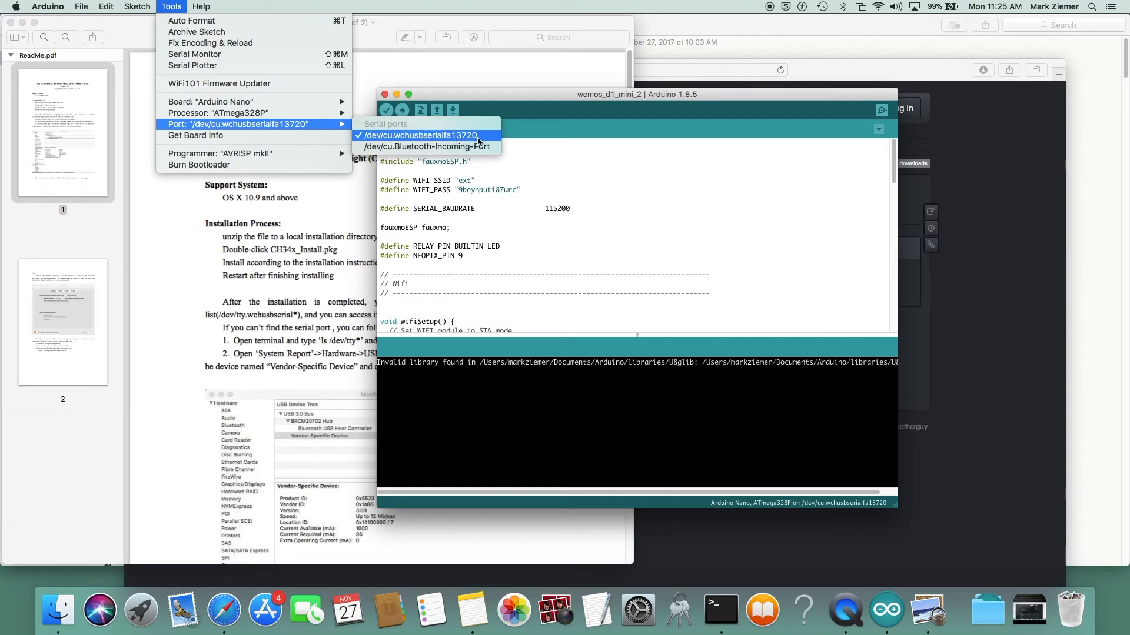
mouse_move(487, 136)
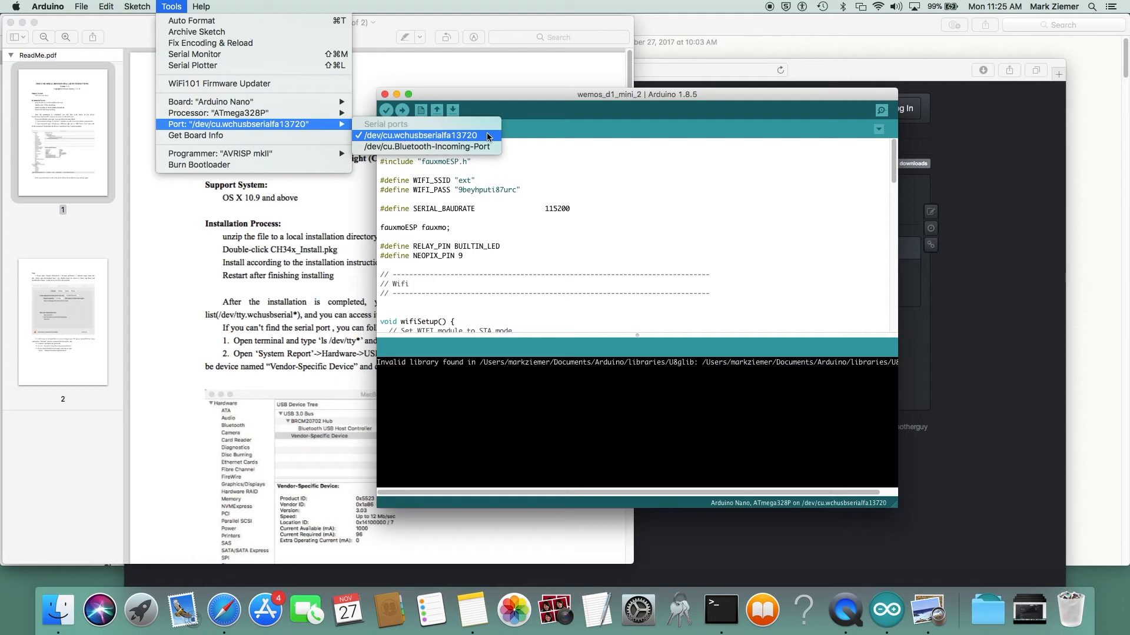
mouse_move(488, 139)
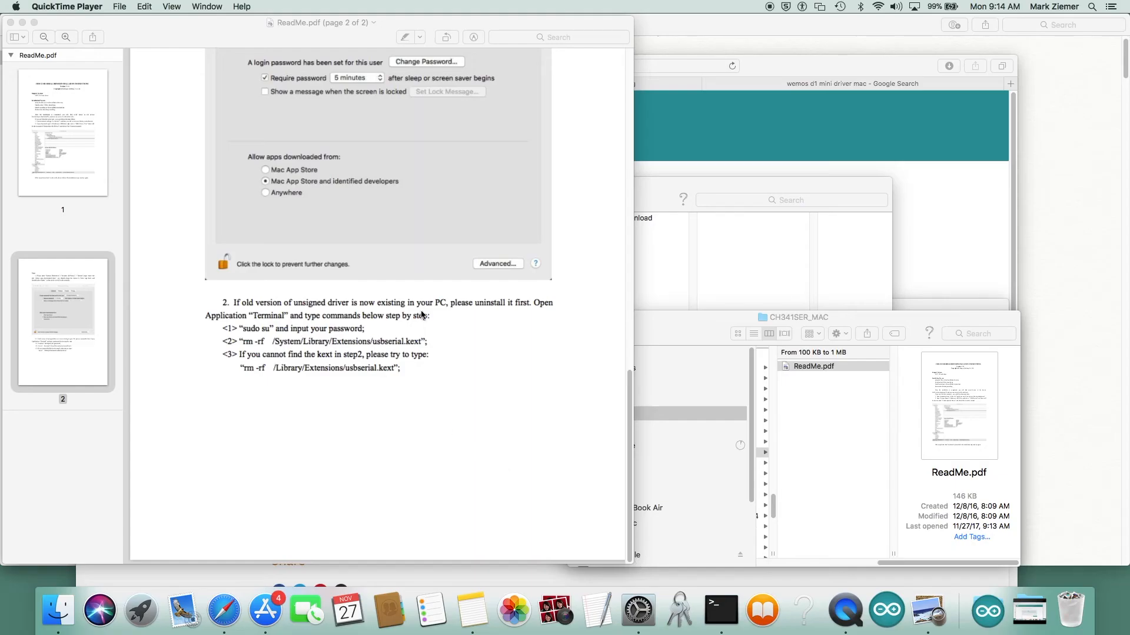
mouse_move(886, 616)
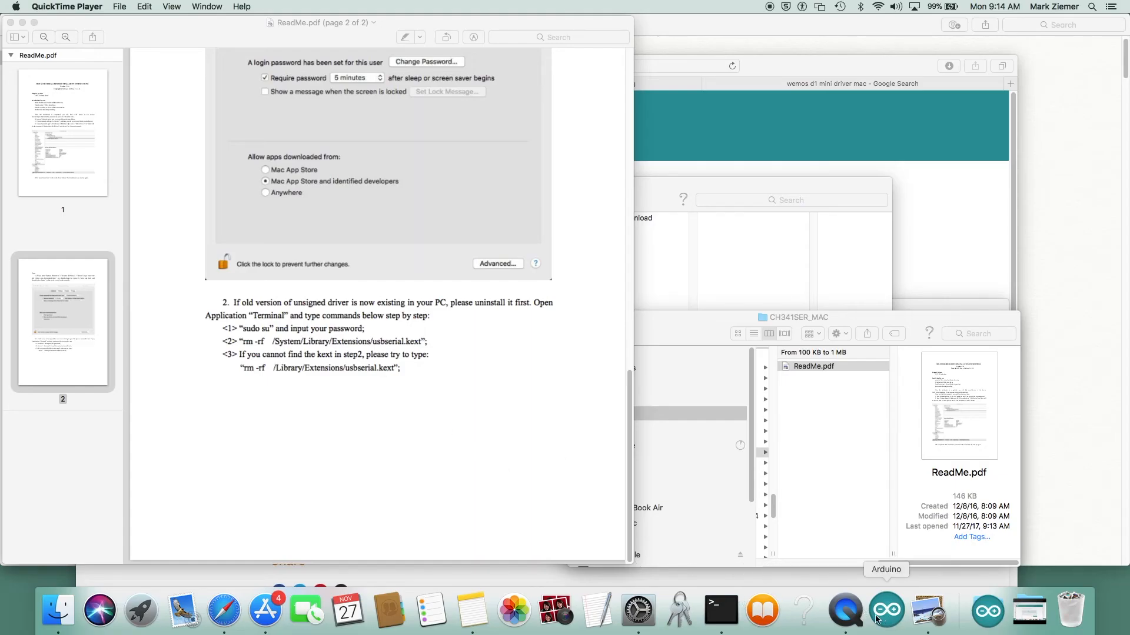
mouse_move(846, 613)
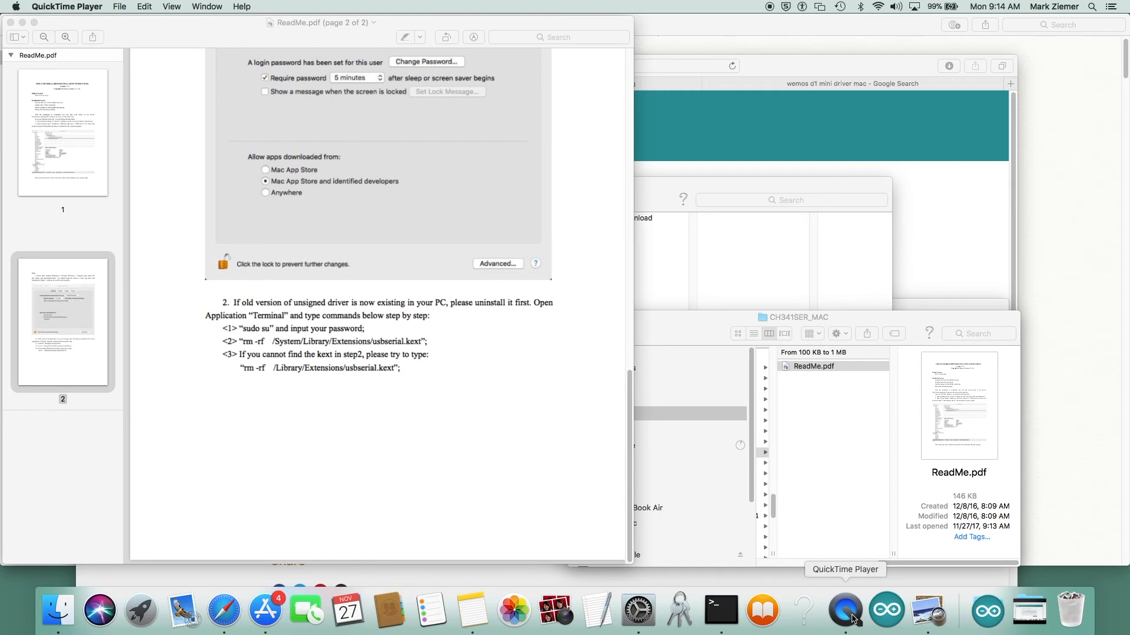
Open Terminal and run sudo su with the administrator password
click(719, 612)
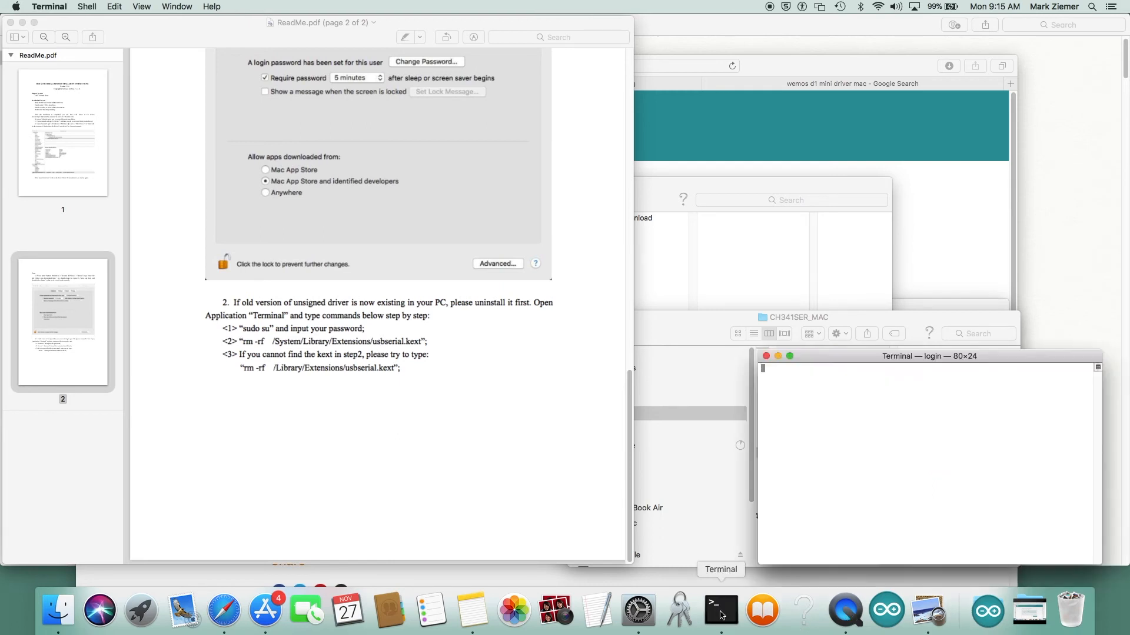
click(720, 610)
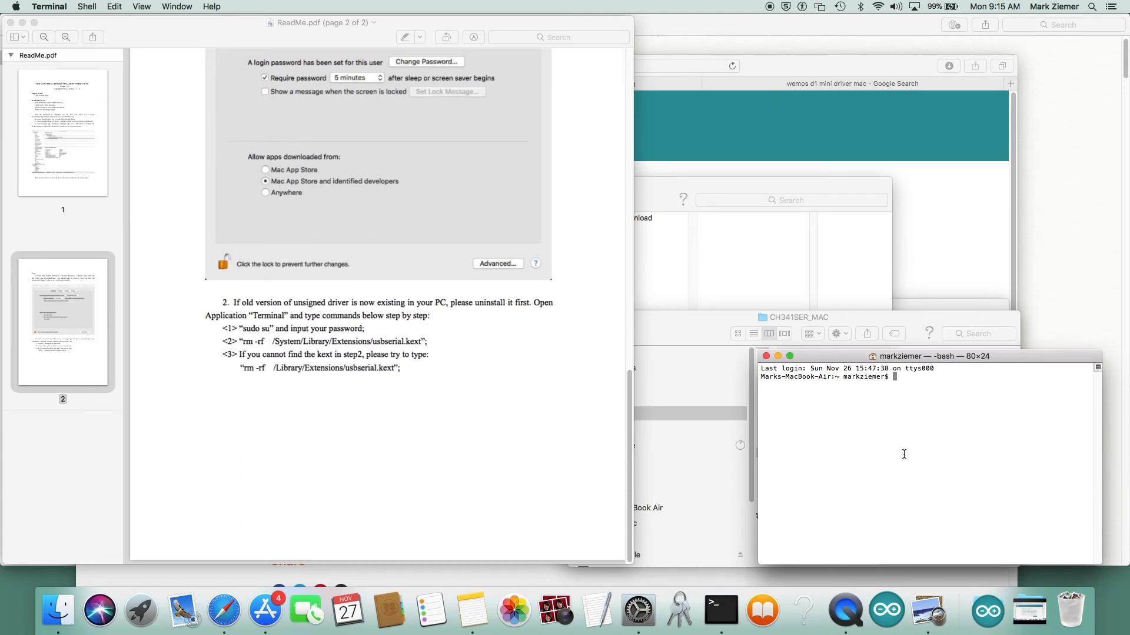
text(sud)
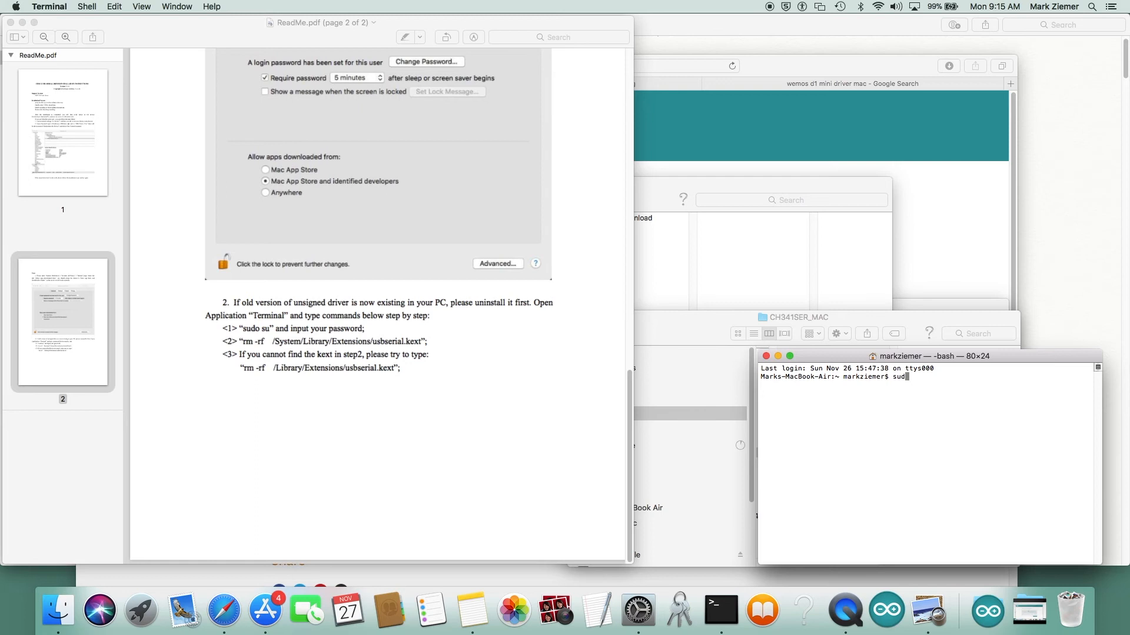
text(o su)
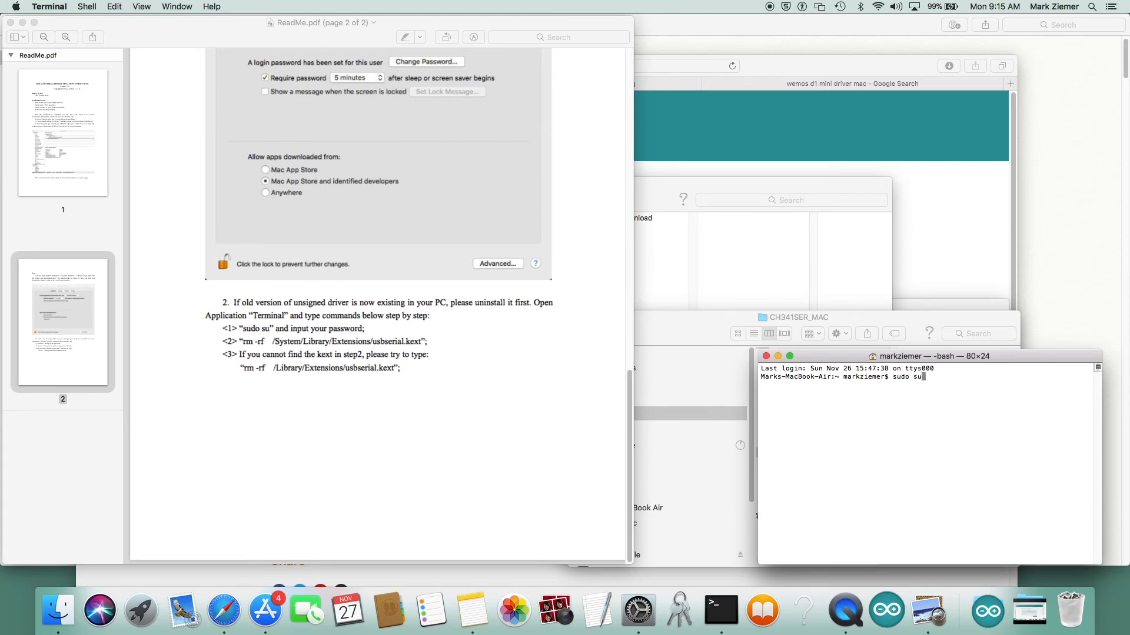
key(Return)
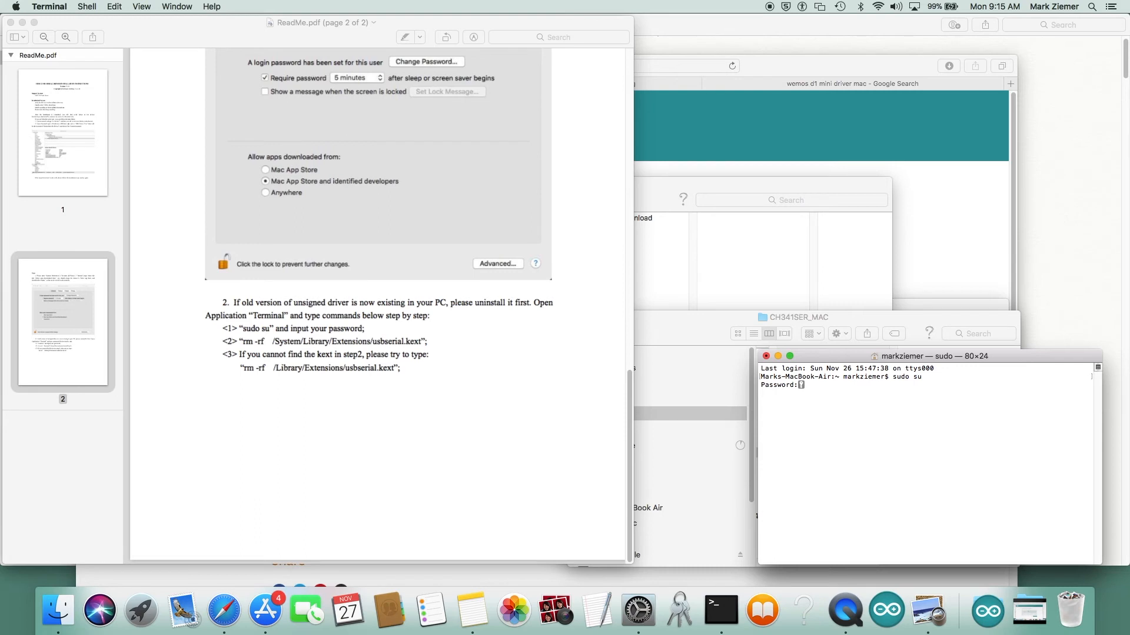
key(Return)
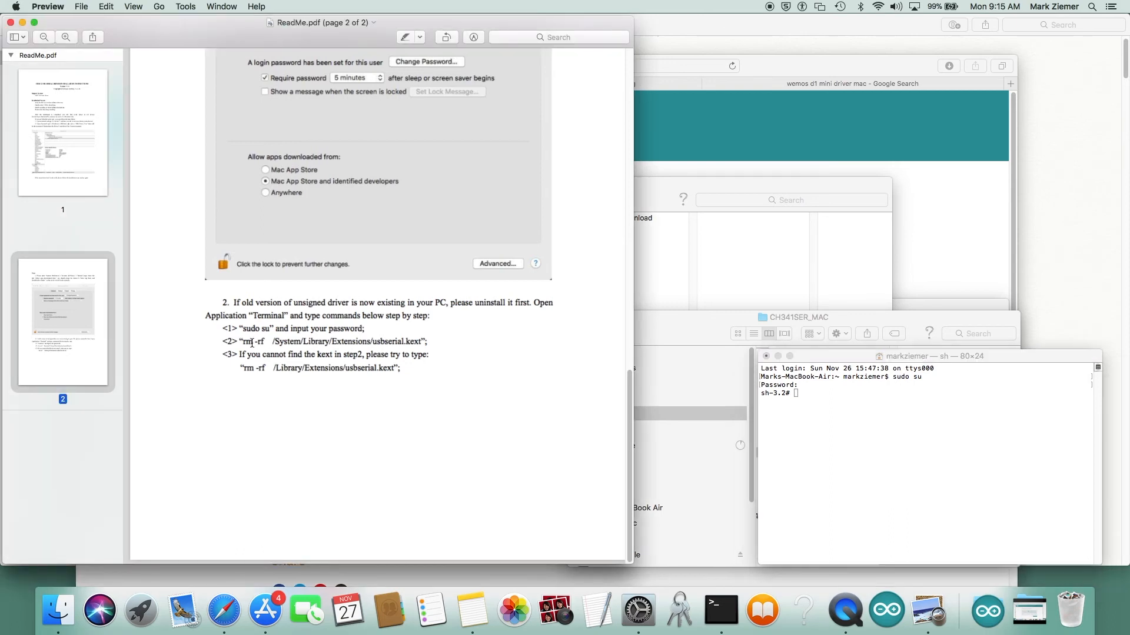
Run both rm -rf usbserial.kext commands from the ReadMe, then close Terminal
double_click(250, 341)
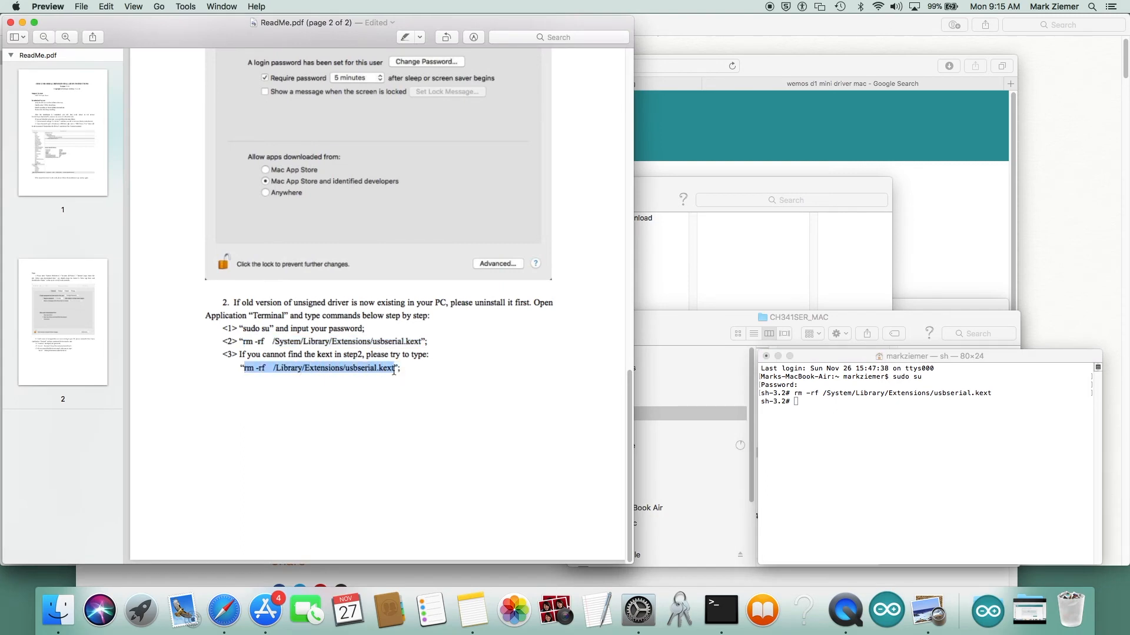
mouse_move(560, 409)
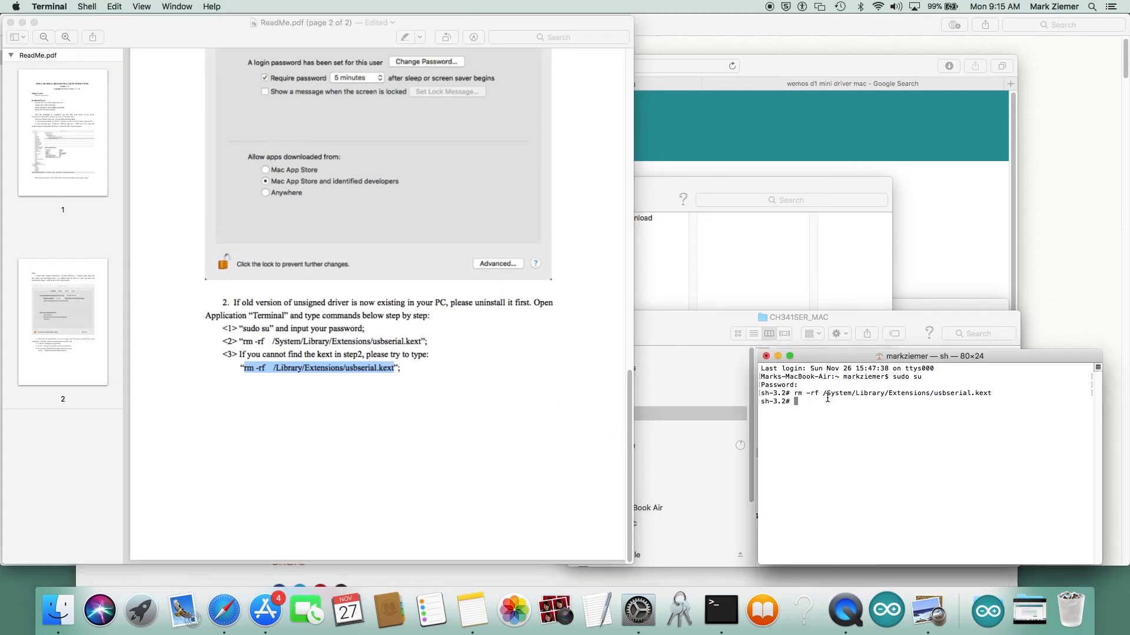
key(Return)
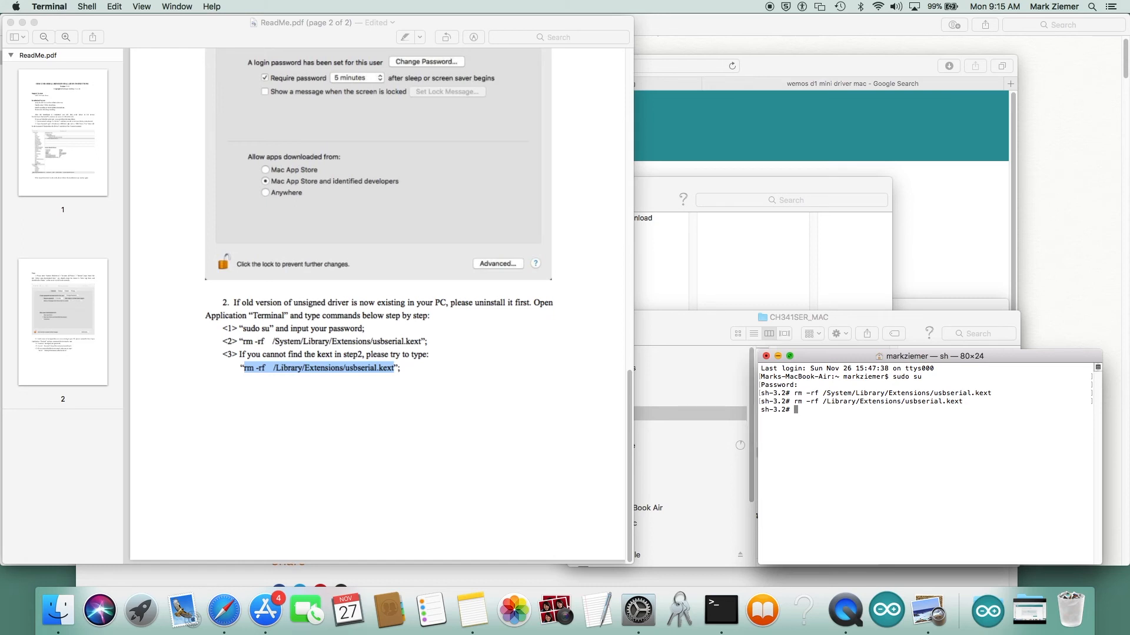
click(766, 356)
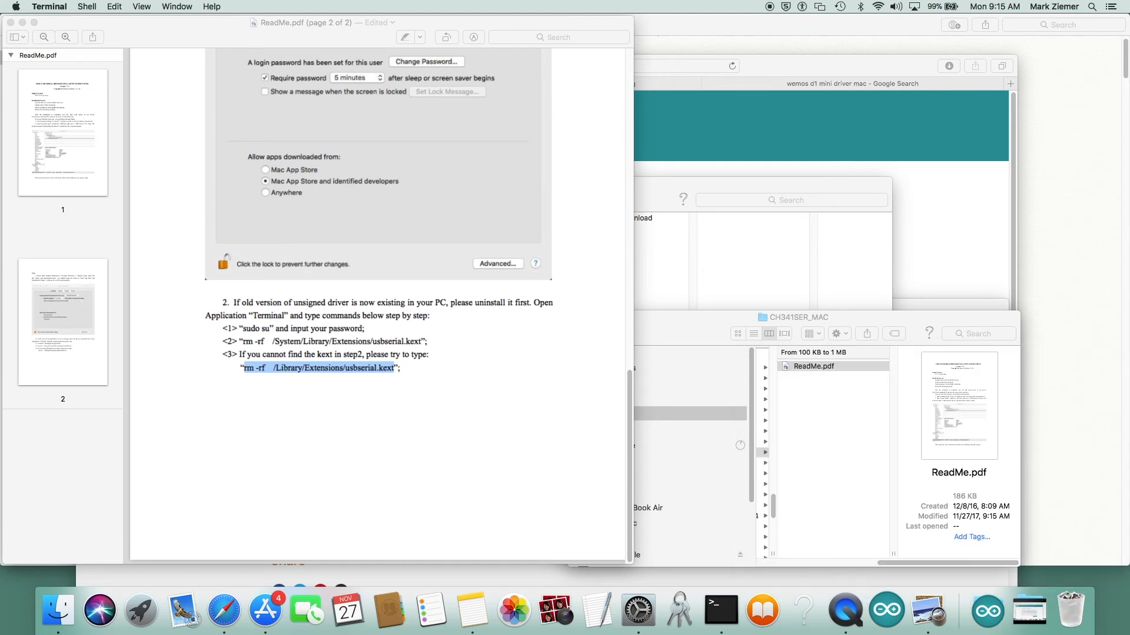
mouse_move(301, 510)
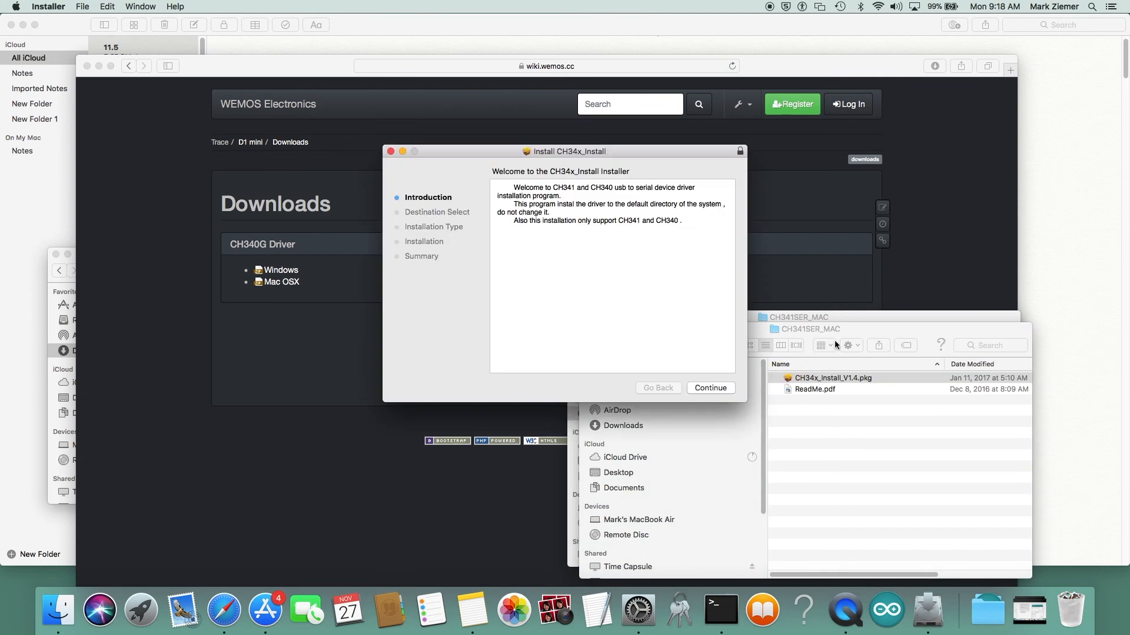
Move past the CH34x_Install_V1.4 installer welcome page to start the reinstall
click(709, 387)
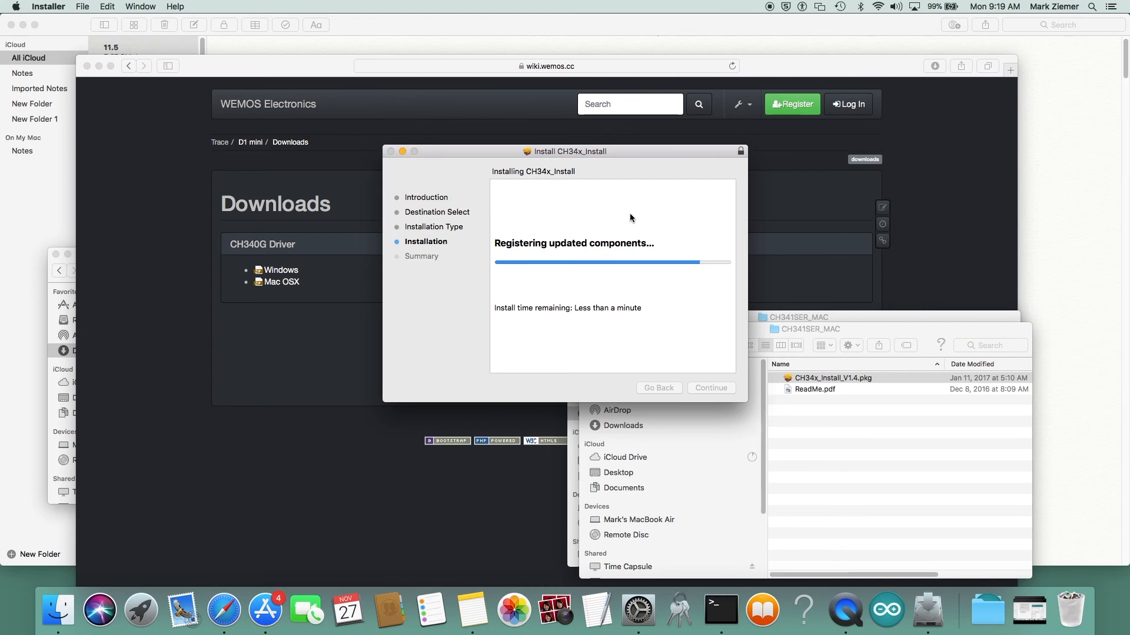
mouse_move(2, 462)
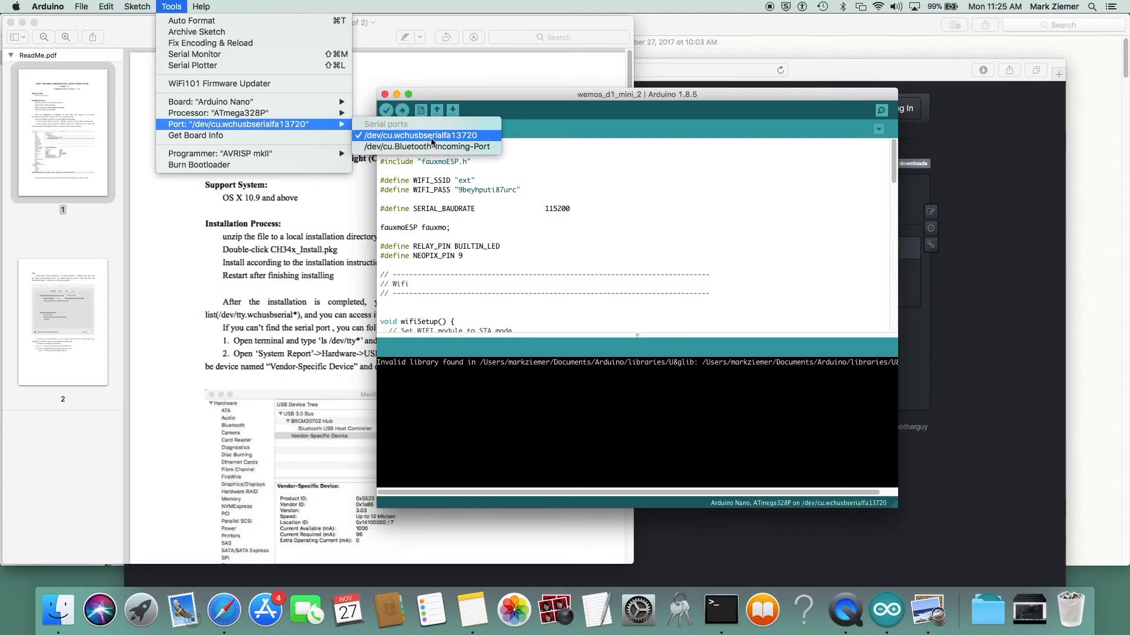
mouse_move(436, 141)
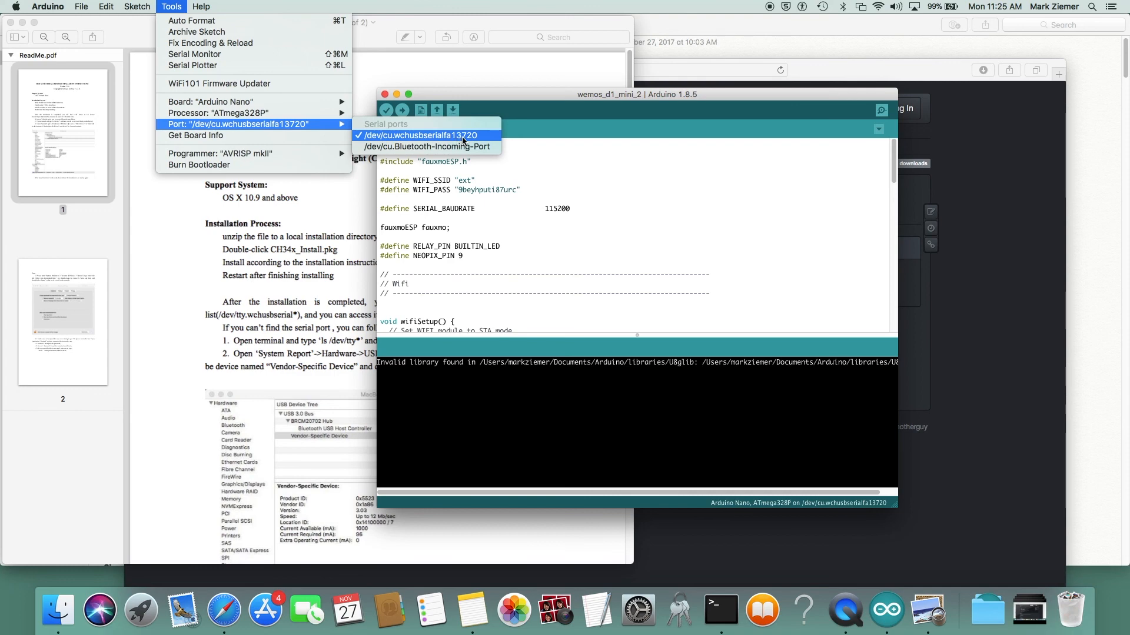
mouse_move(469, 138)
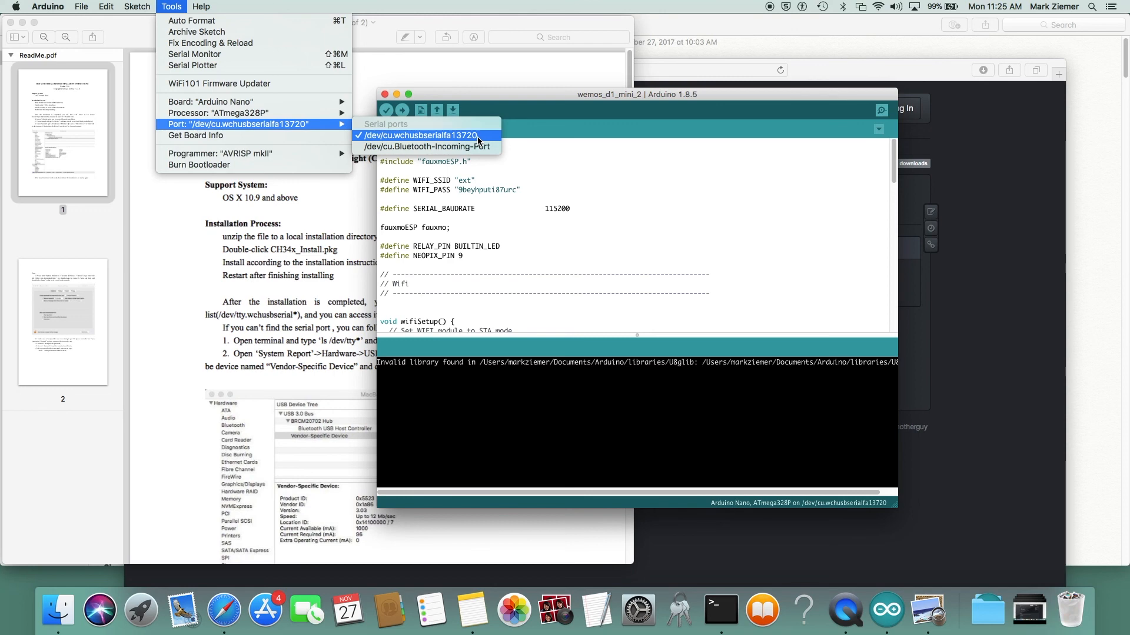
mouse_move(487, 137)
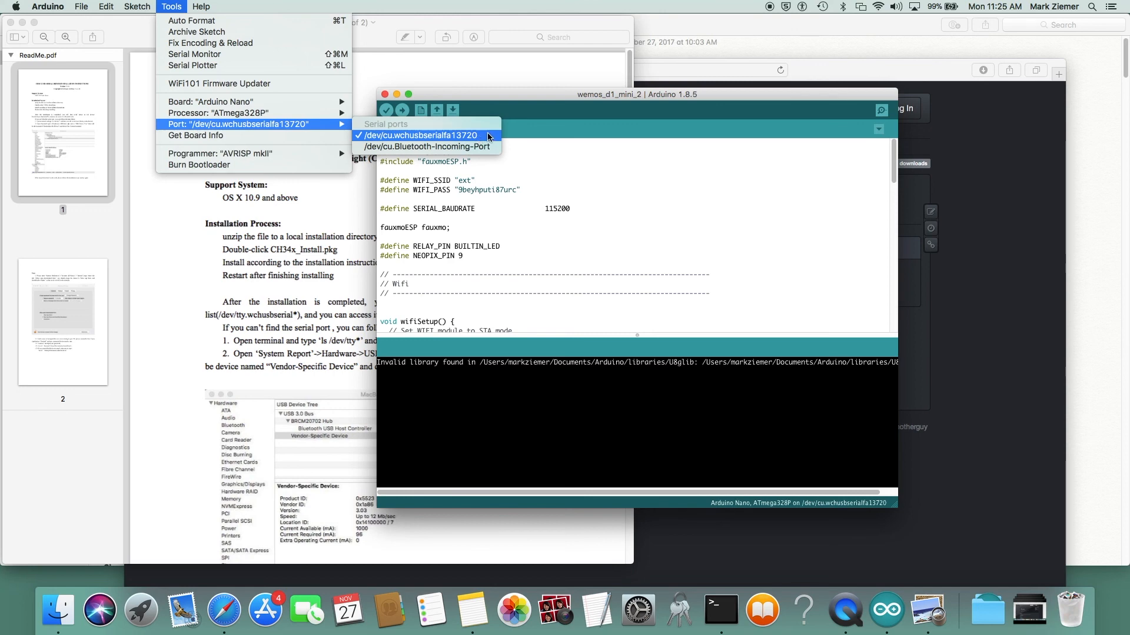